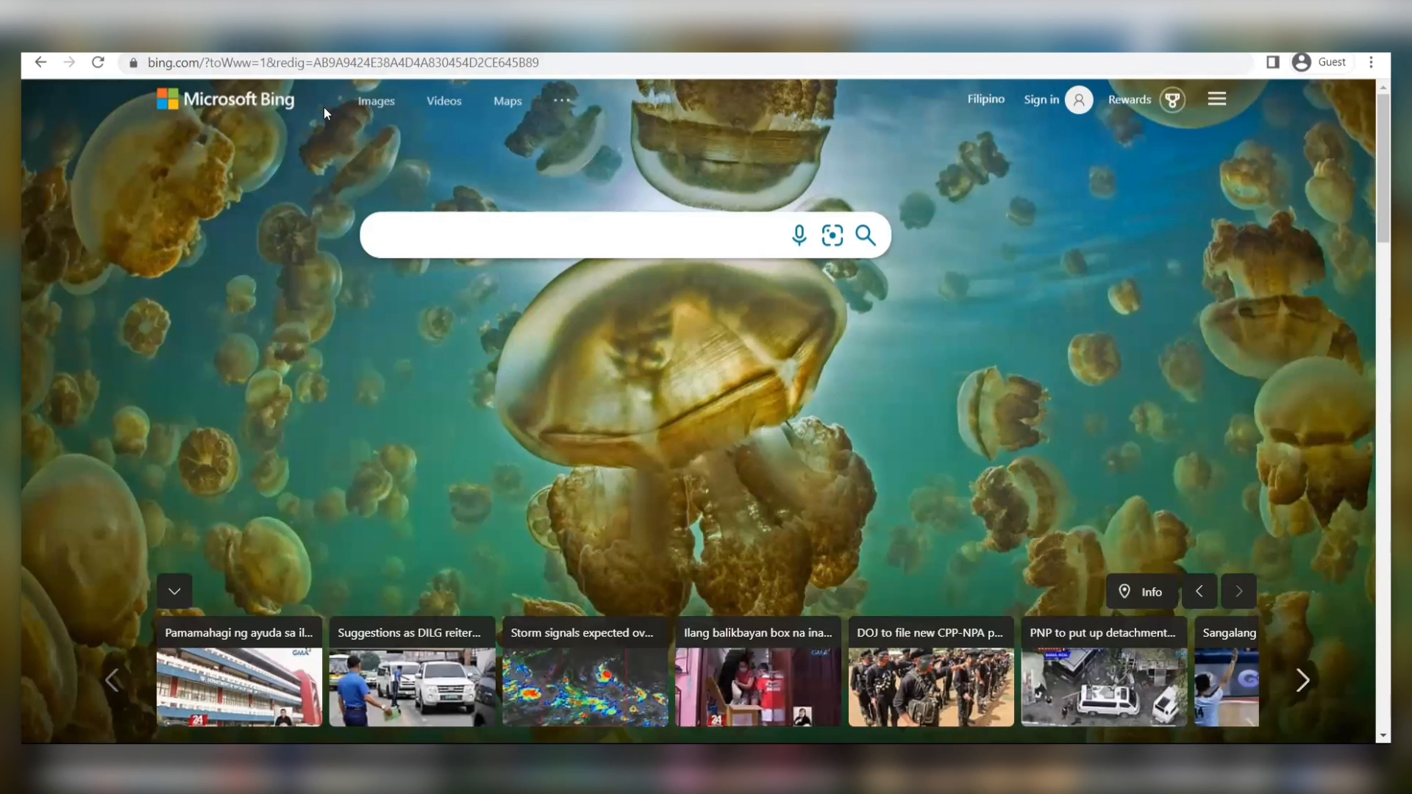
# Search Bing for 'articles' and open the Raytheon WAAS navigation news result.
pyautogui.write('articles')
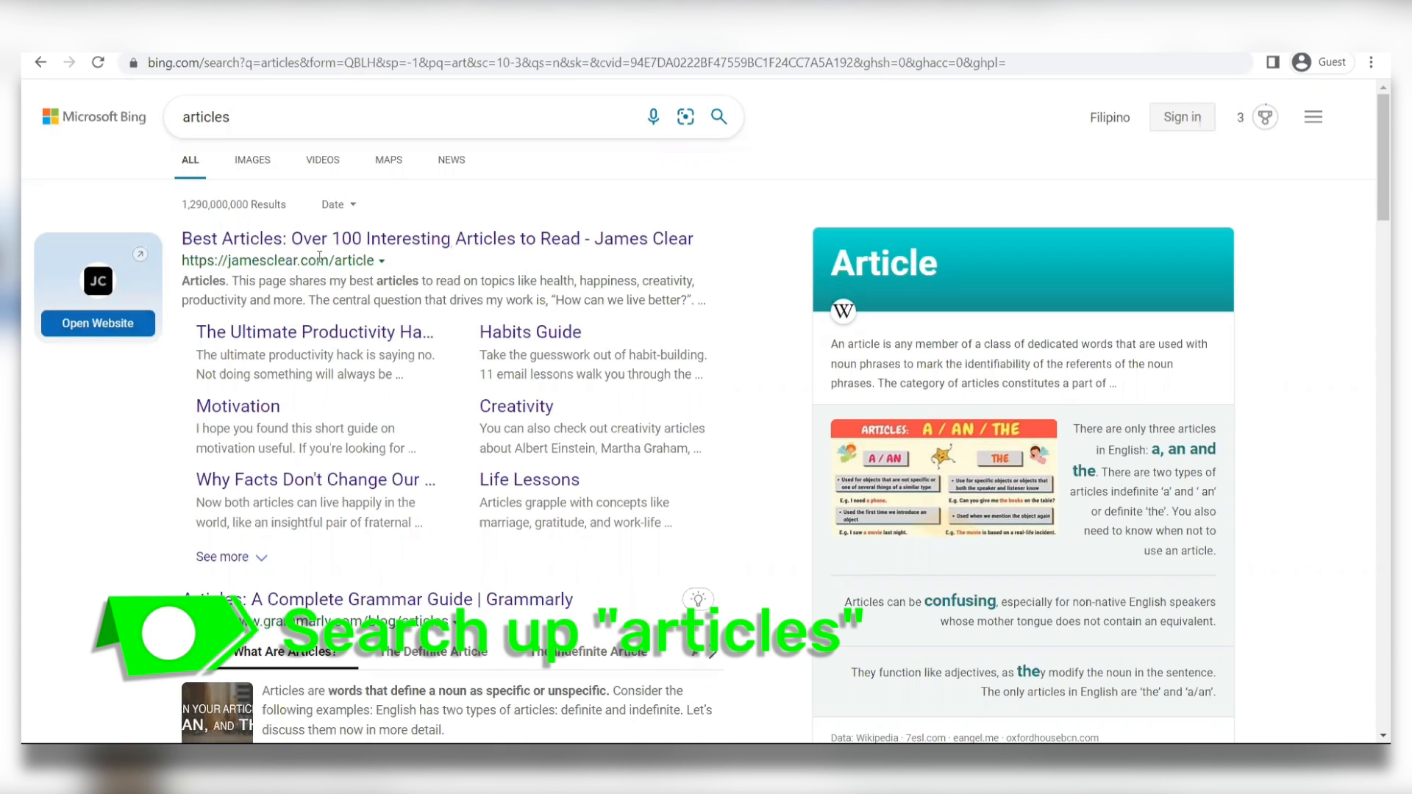
pyautogui.scroll(-3)
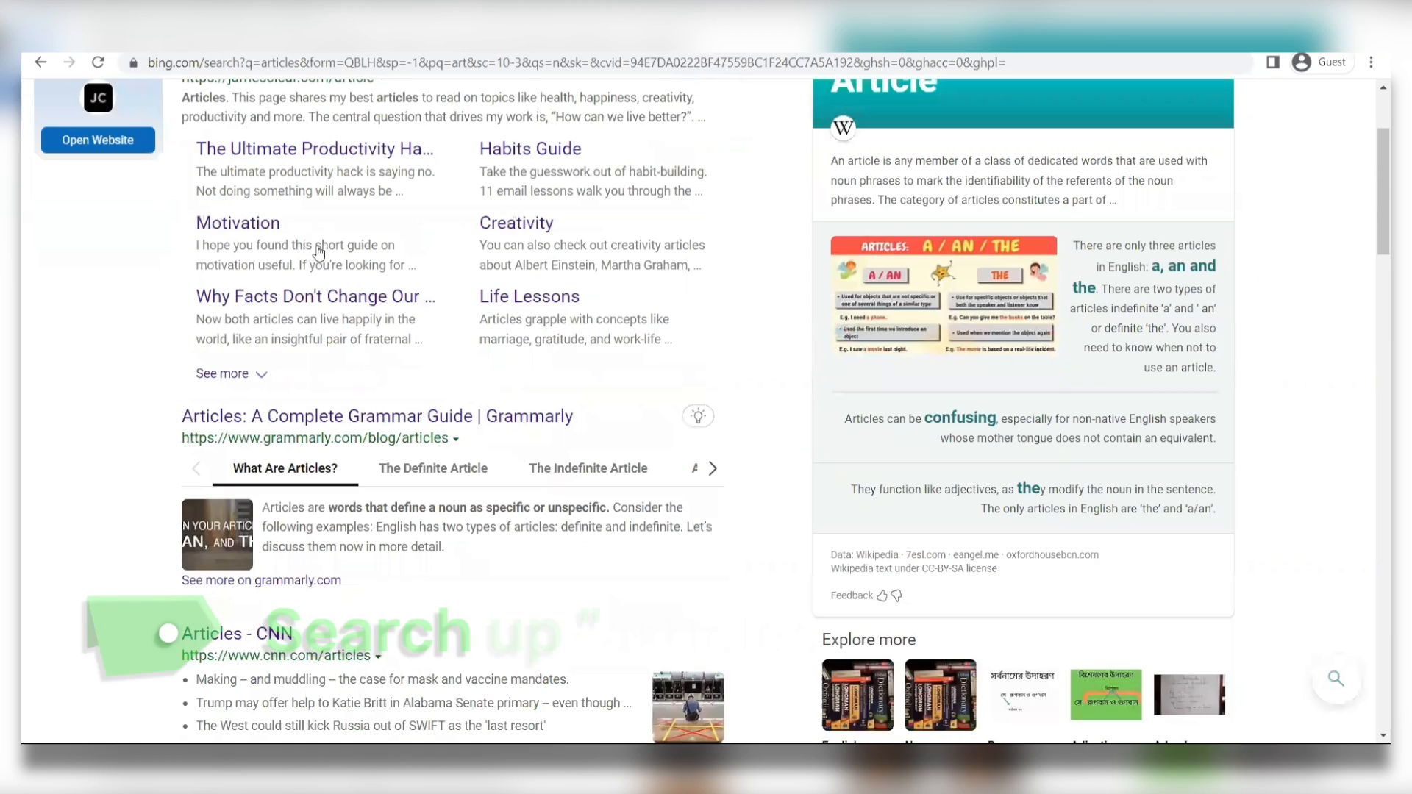
pyautogui.scroll(-3)
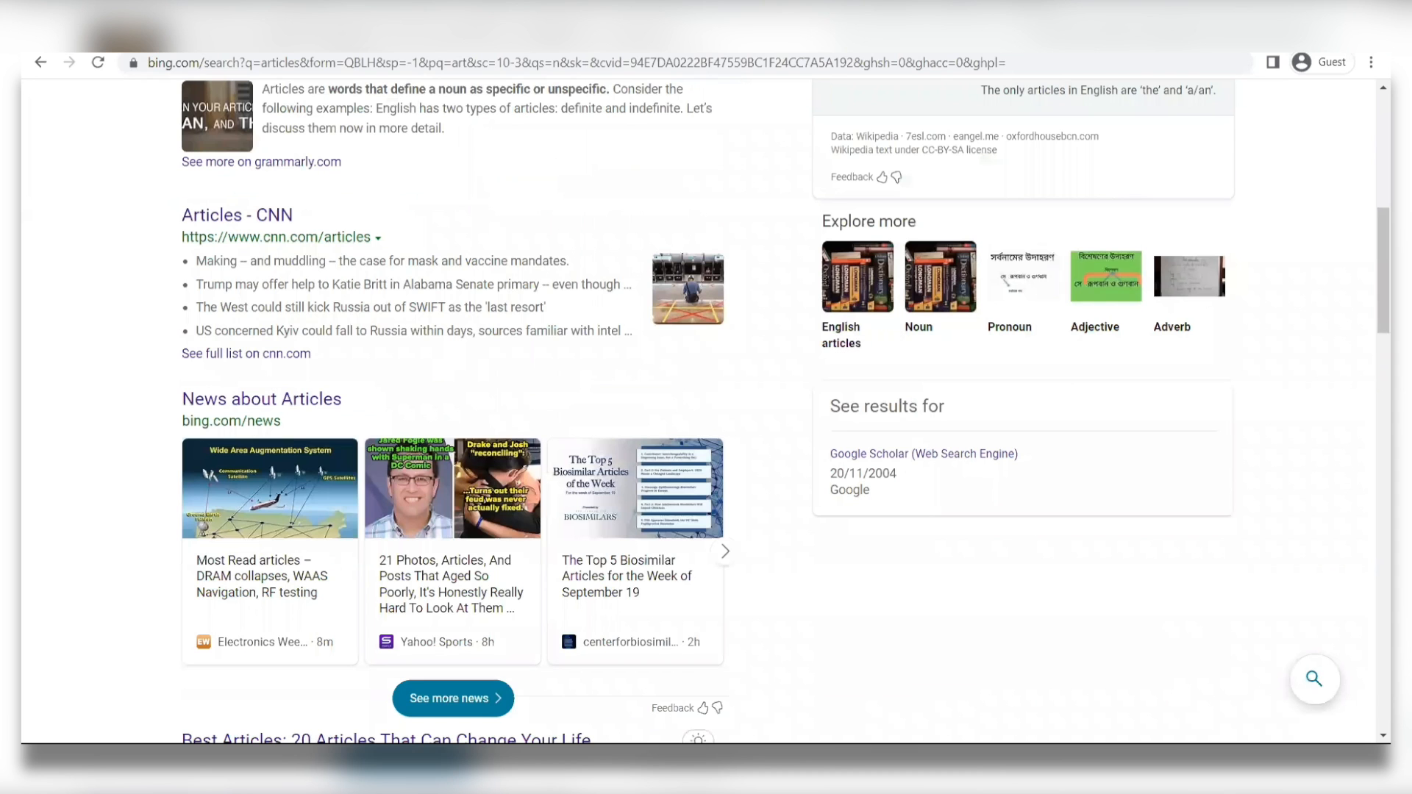
pyautogui.click(267, 576)
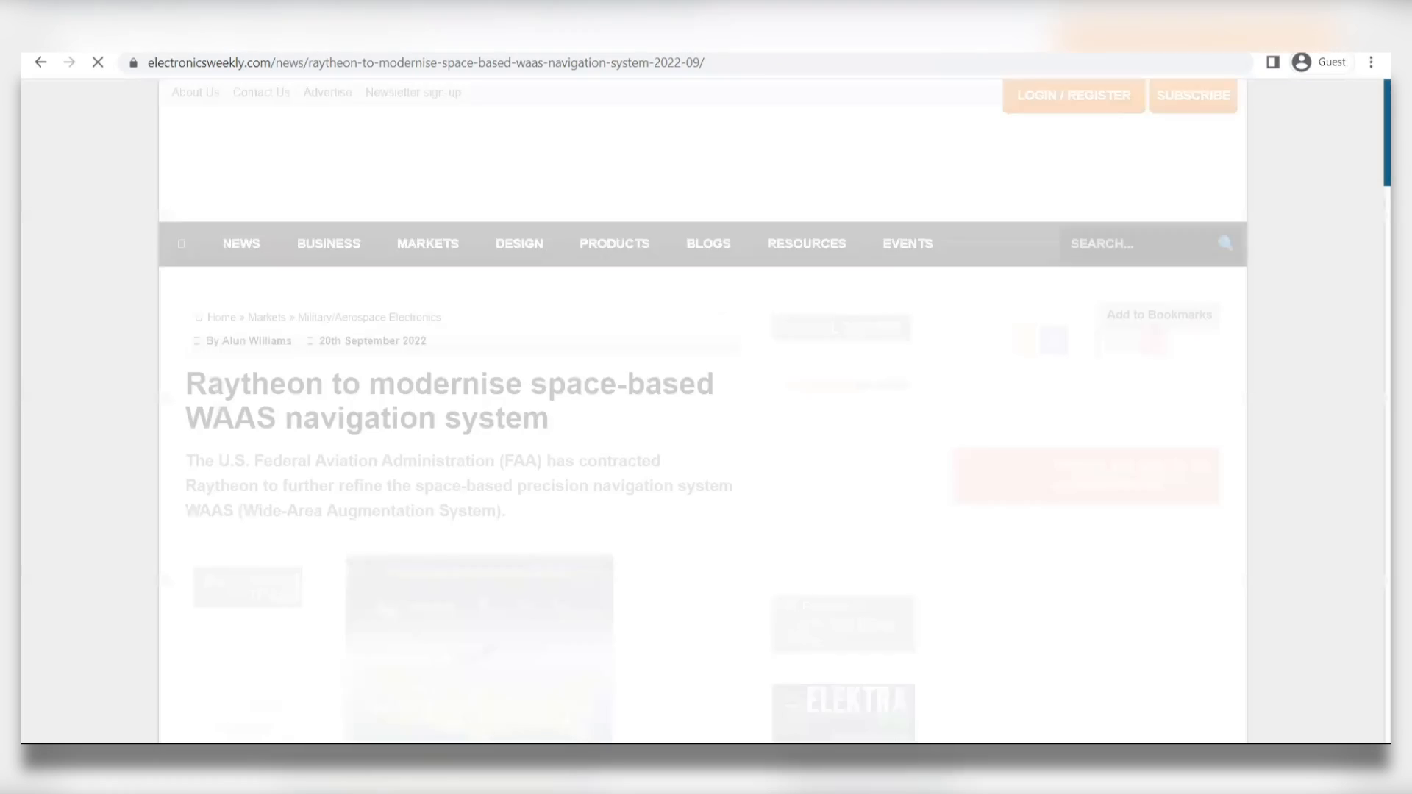
pyautogui.scroll(-3)
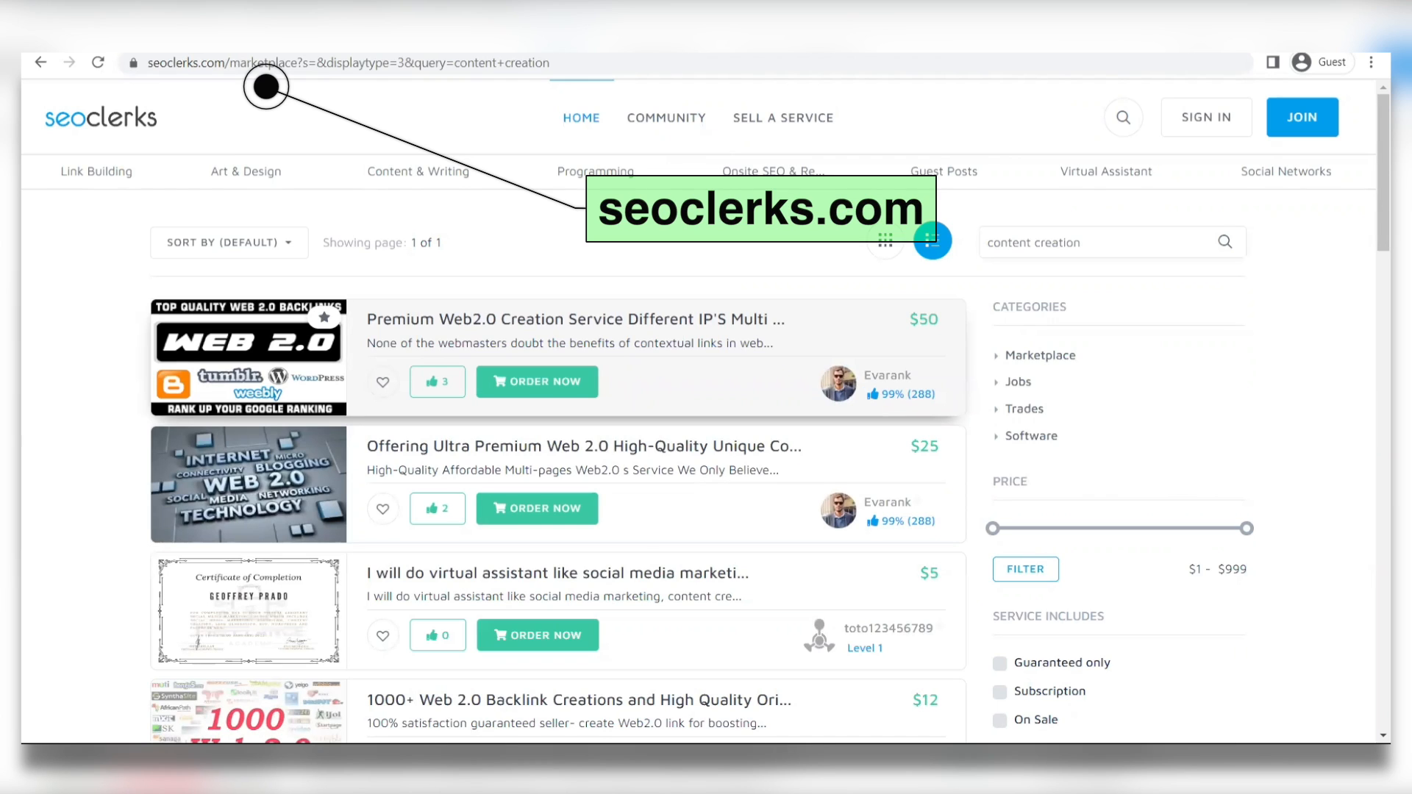
# Browse the SEOClerks content creation listings, then go to konker.io.
pyautogui.click(933, 241)
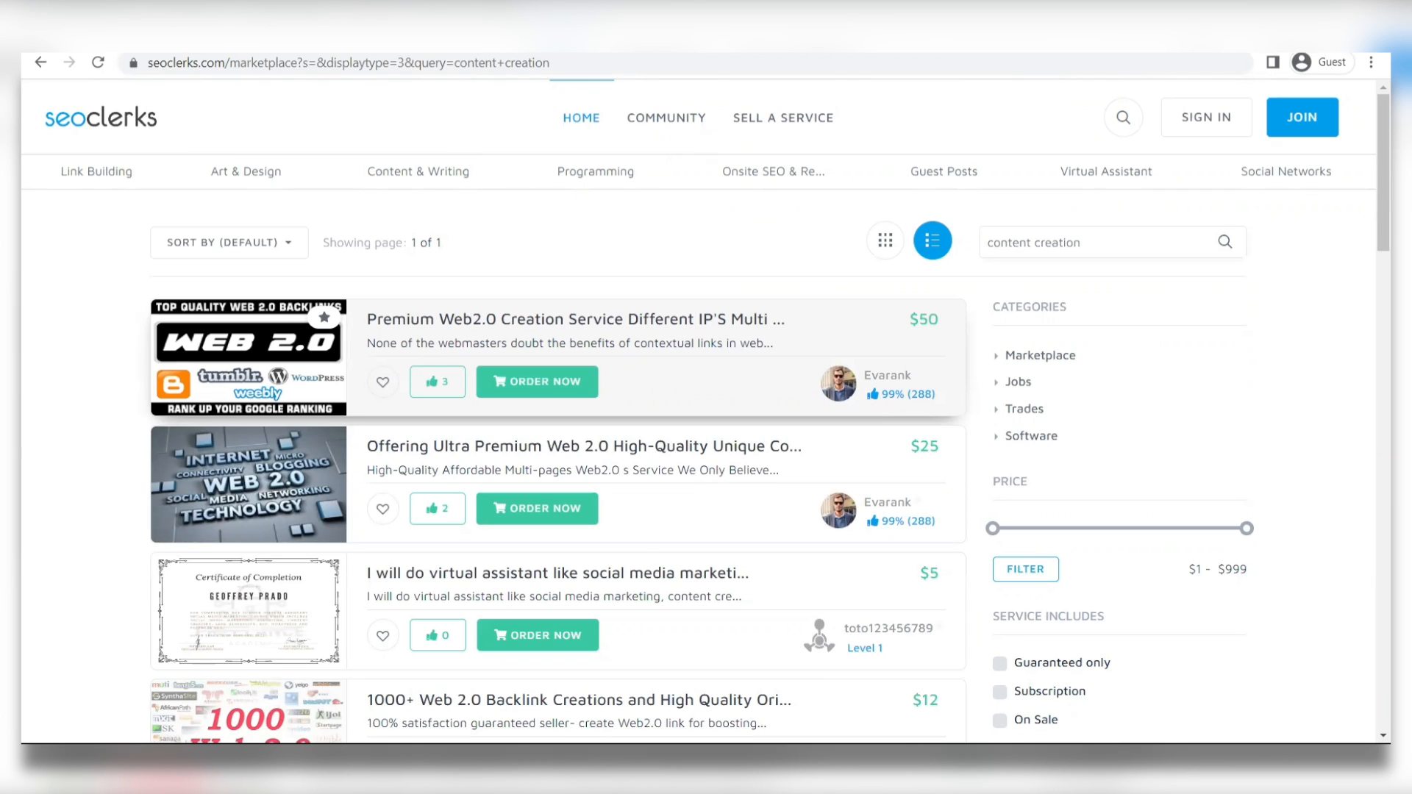
pyautogui.moveTo(450, 69)
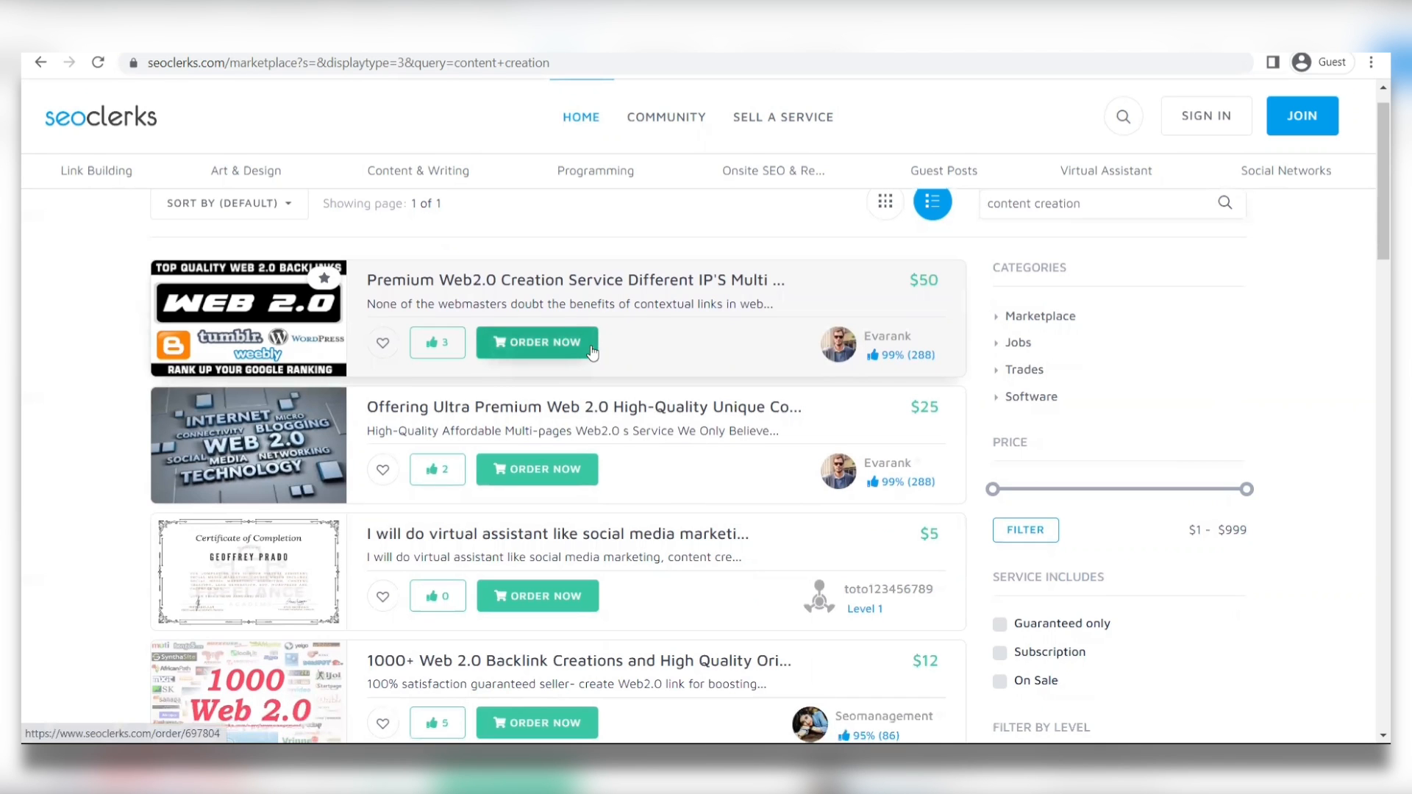
pyautogui.scroll(-3)
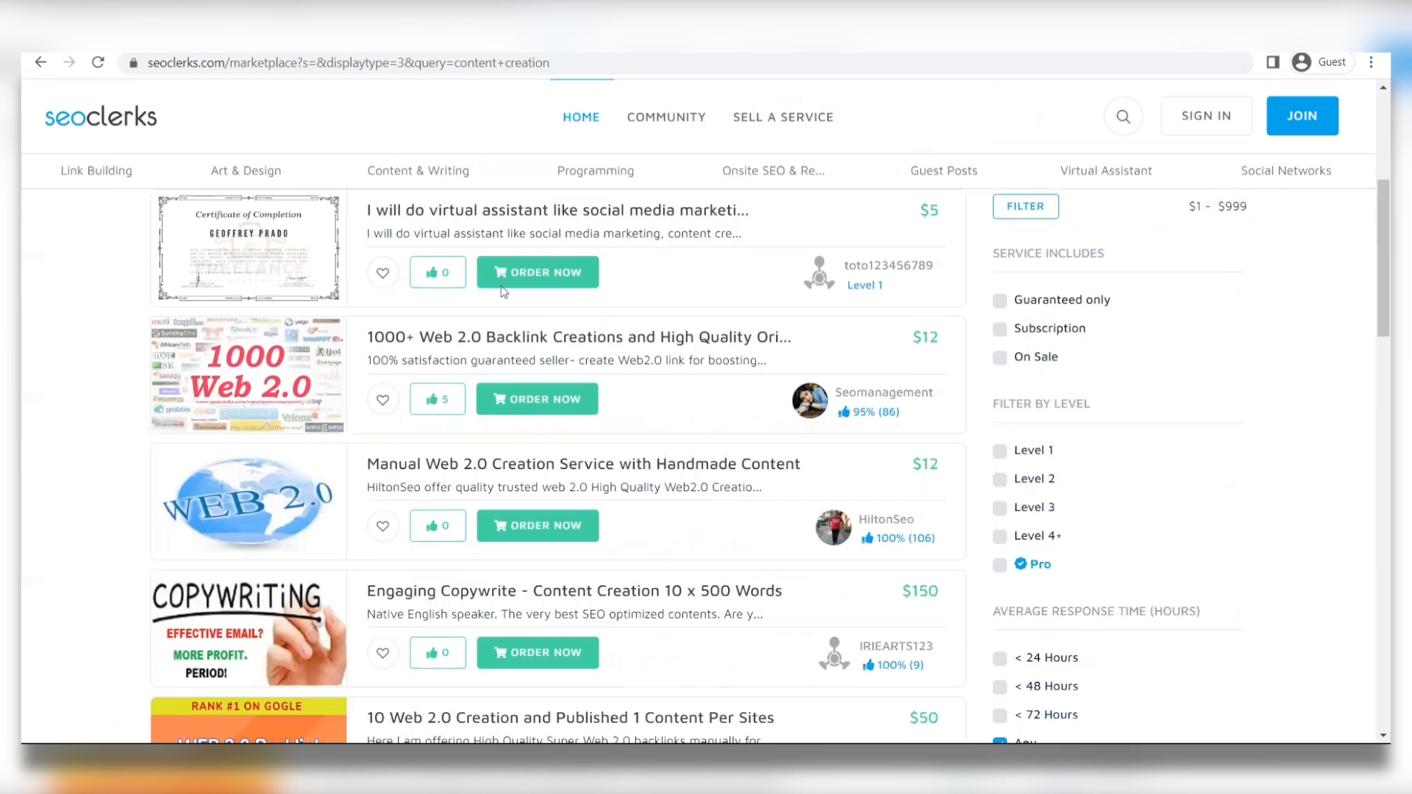
pyautogui.scroll(-3)
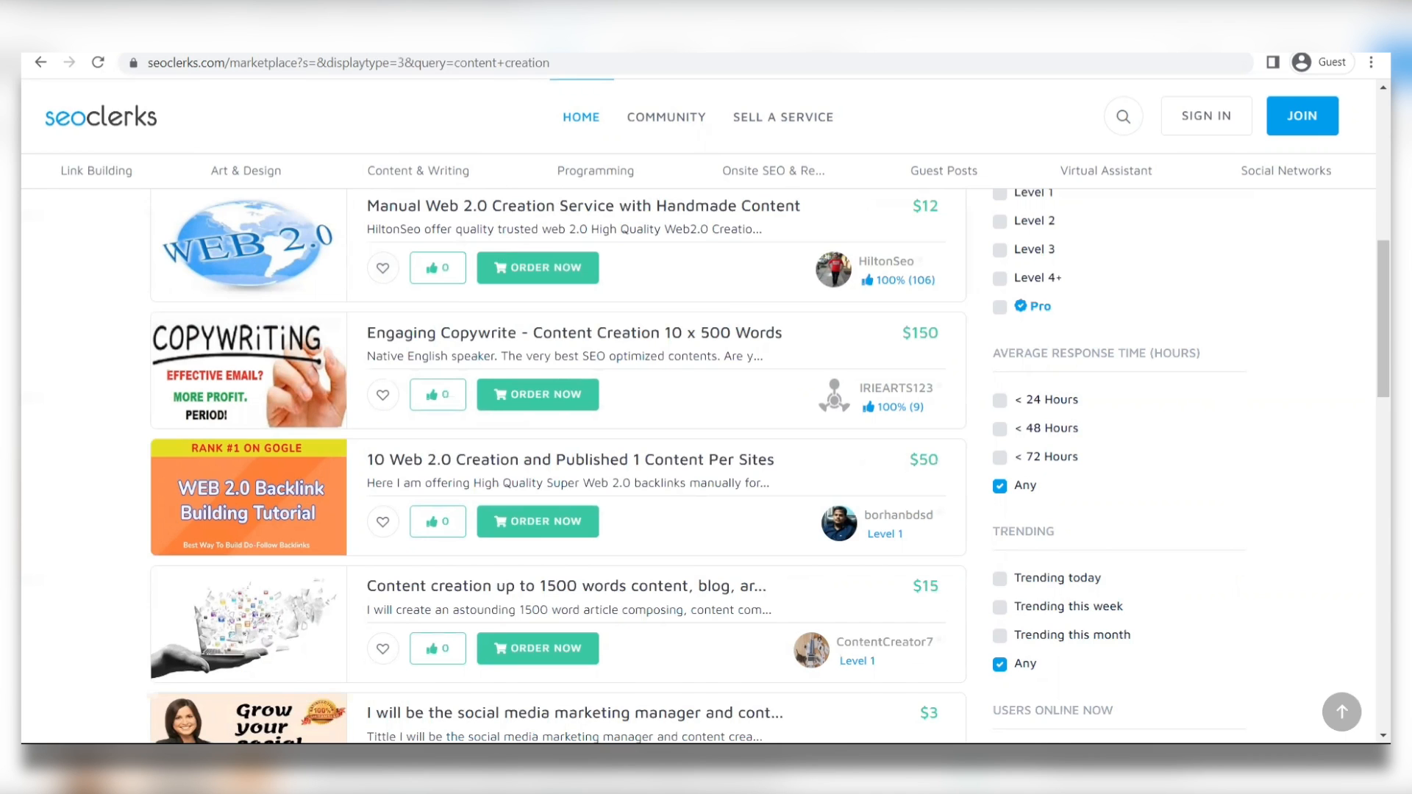
pyautogui.write('konker.io/services/search?utf8=✓&search_terms=content+creation&button=')
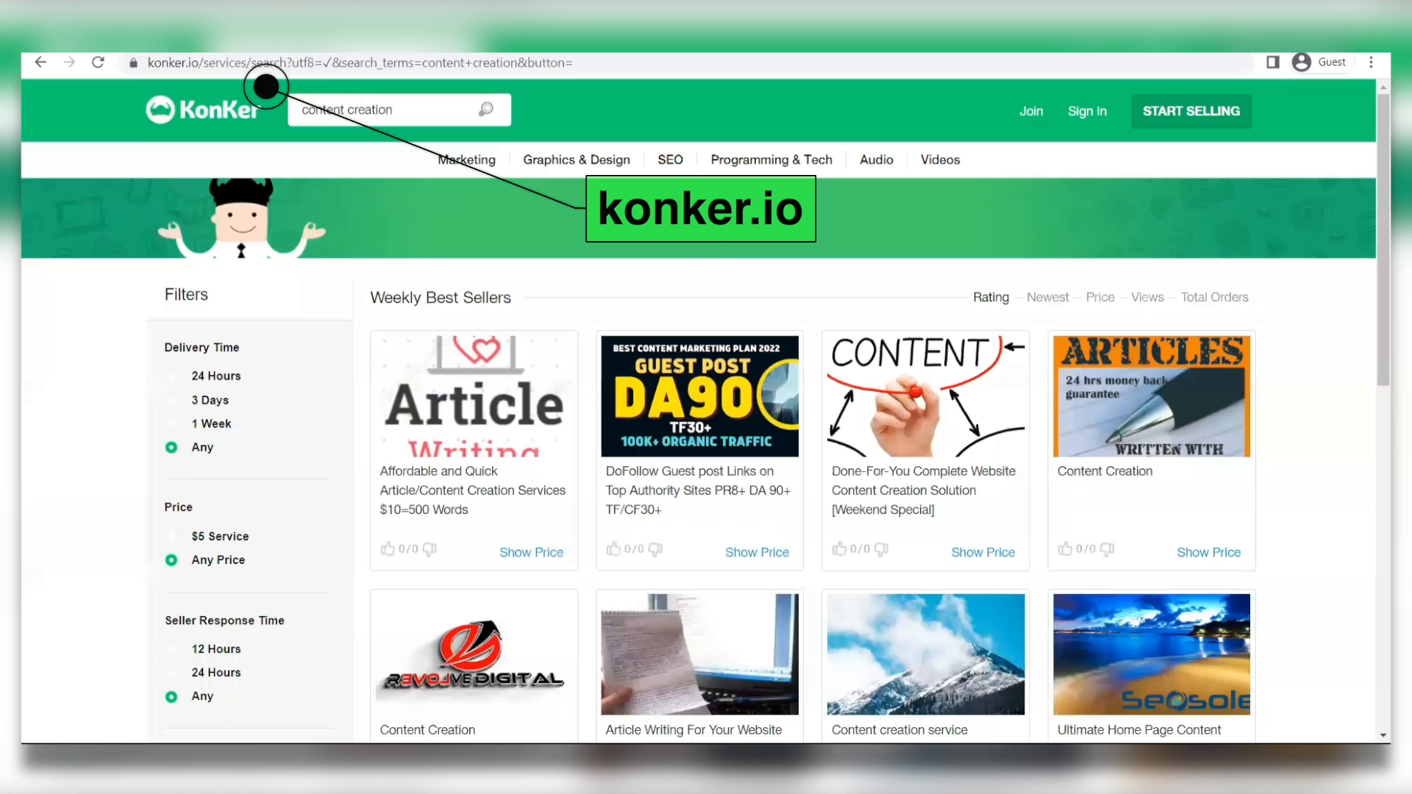
# Scroll through Konker's content creation weekly best sellers.
pyautogui.scroll(-3)
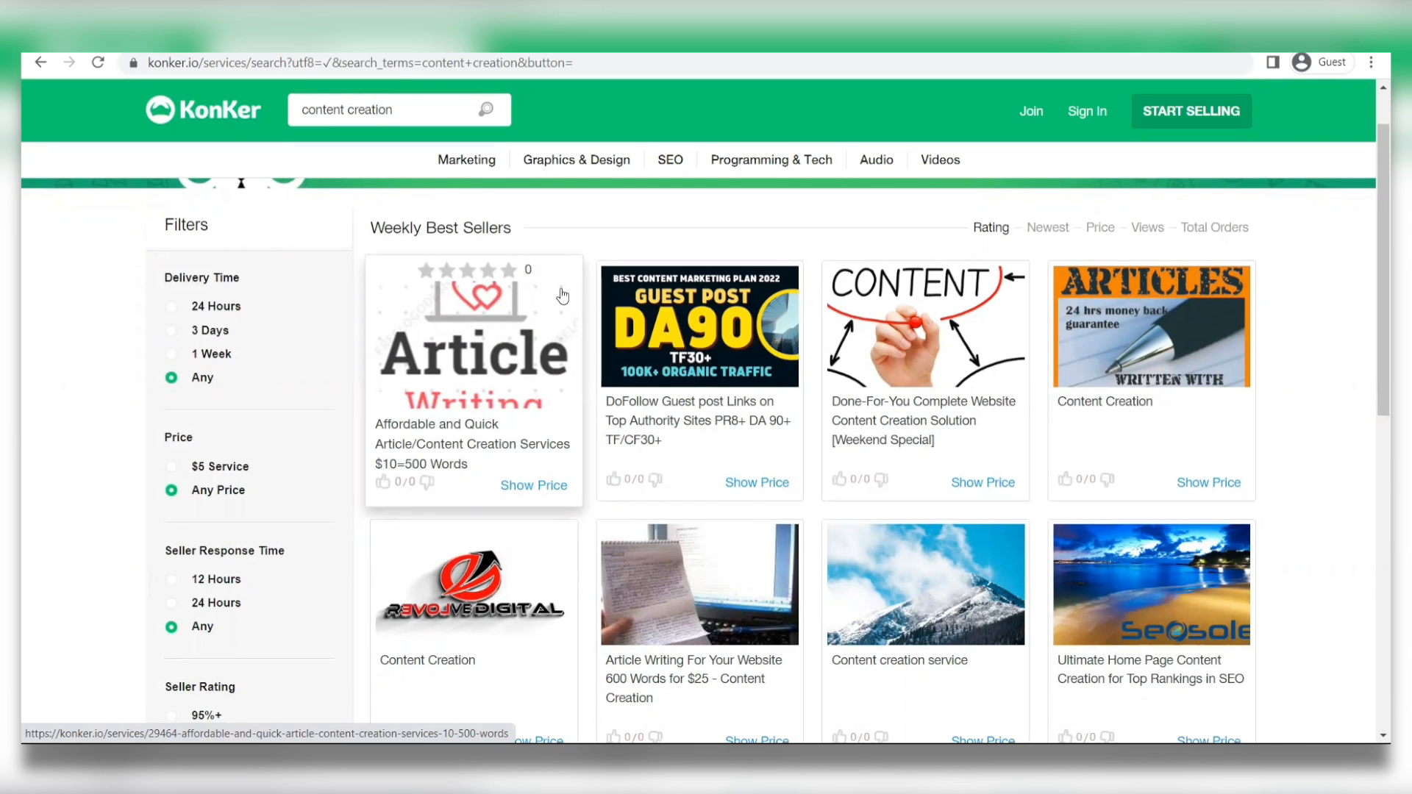
pyautogui.scroll(-3)
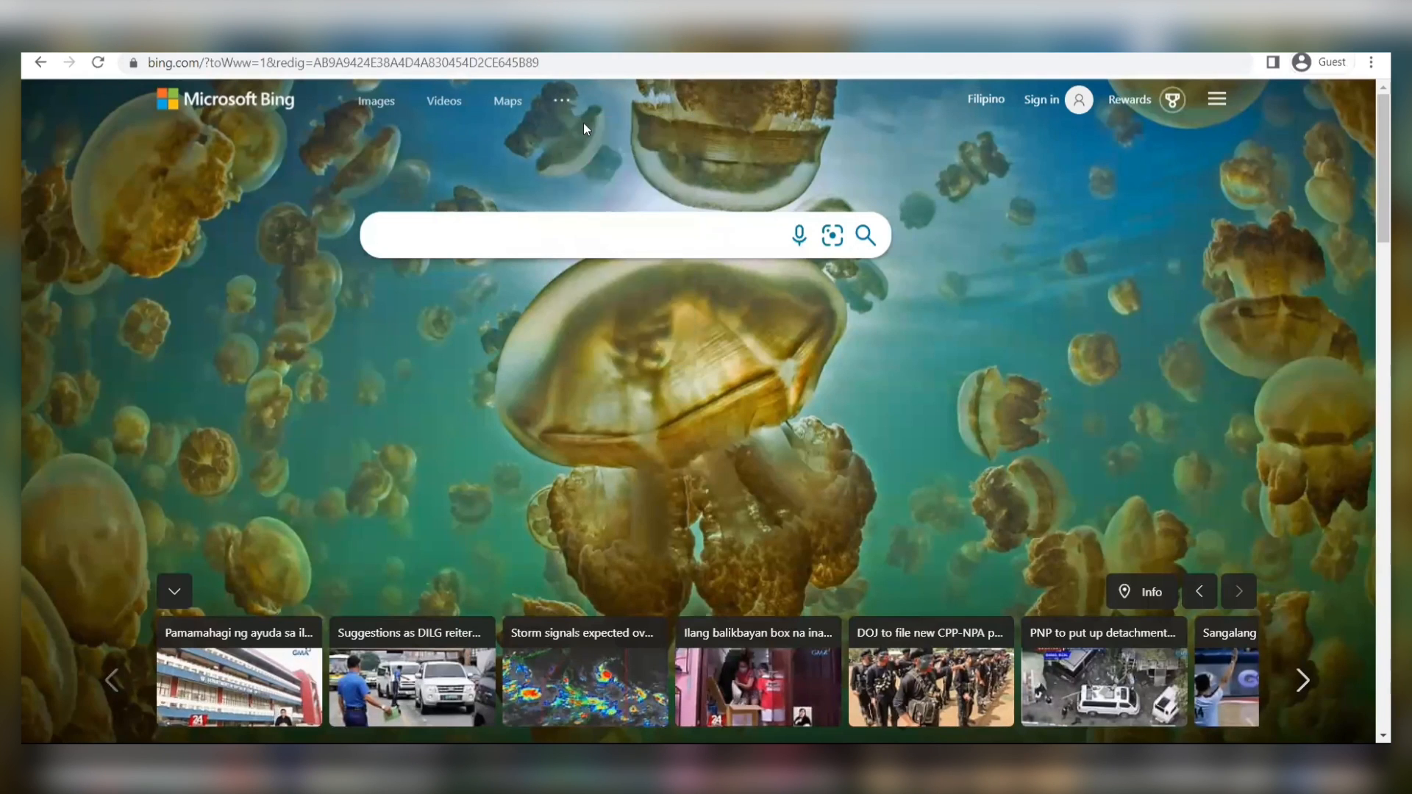
# Browse Bing News Top stories from the more-services menu, then head to ezinearticles.com.
pyautogui.click(560, 100)
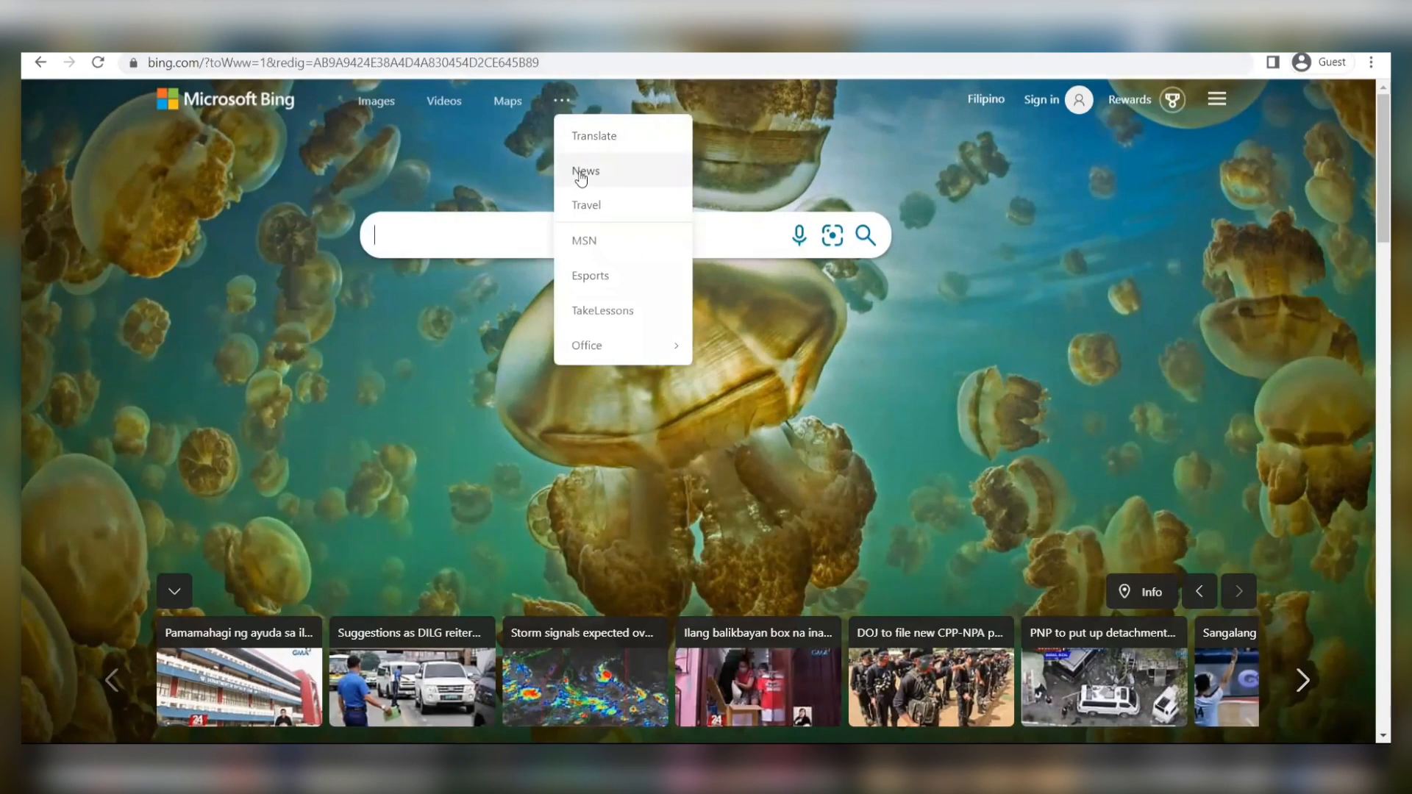
pyautogui.click(586, 170)
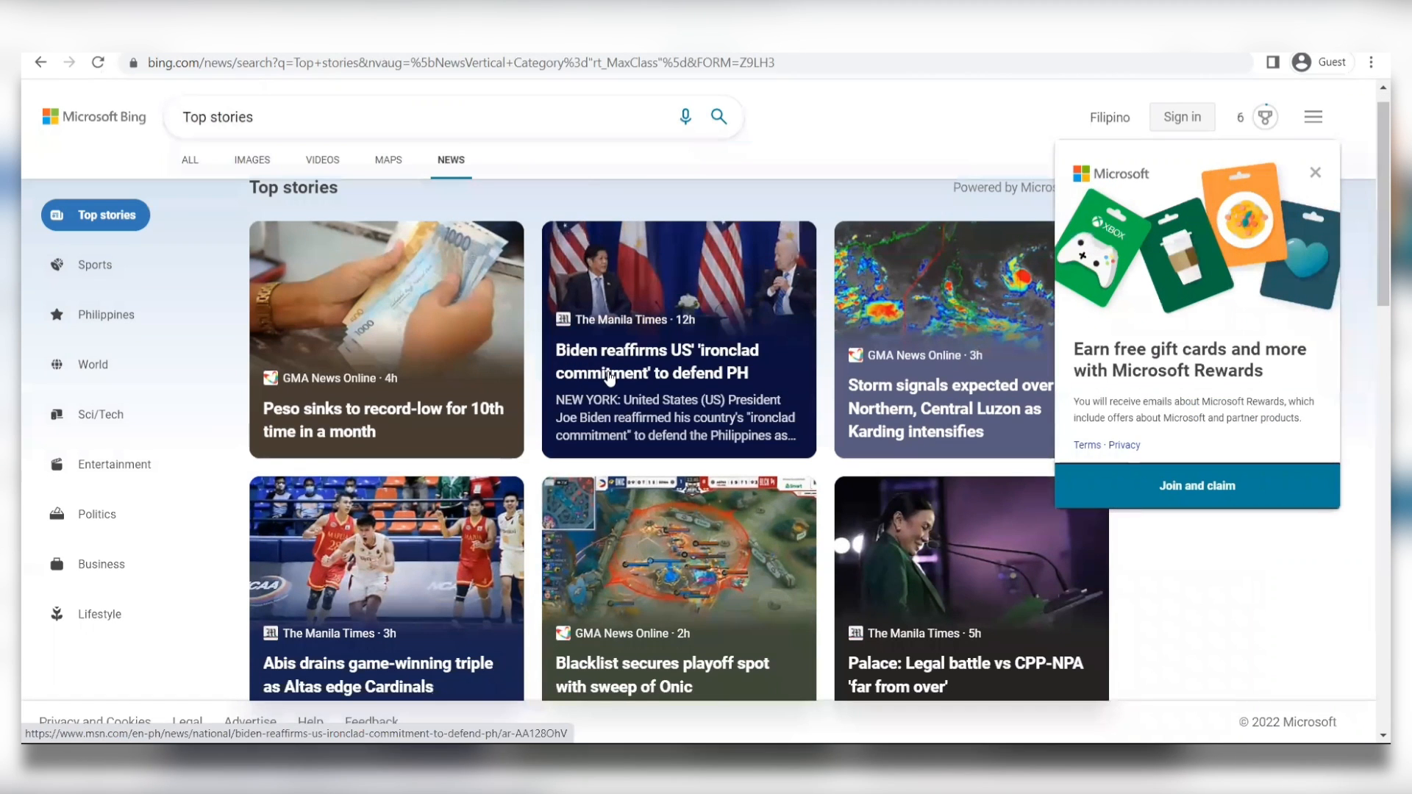
pyautogui.scroll(-3)
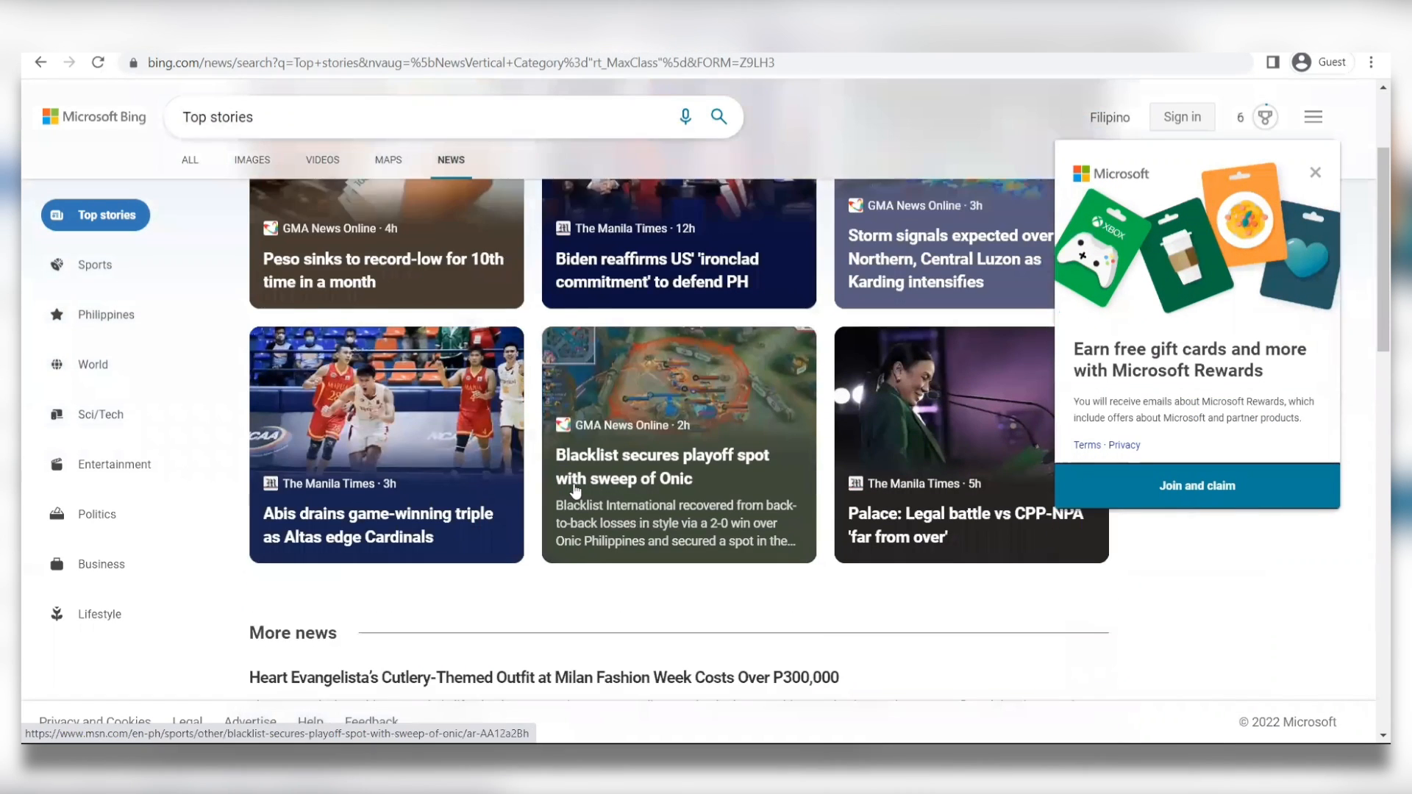
pyautogui.scroll(-3)
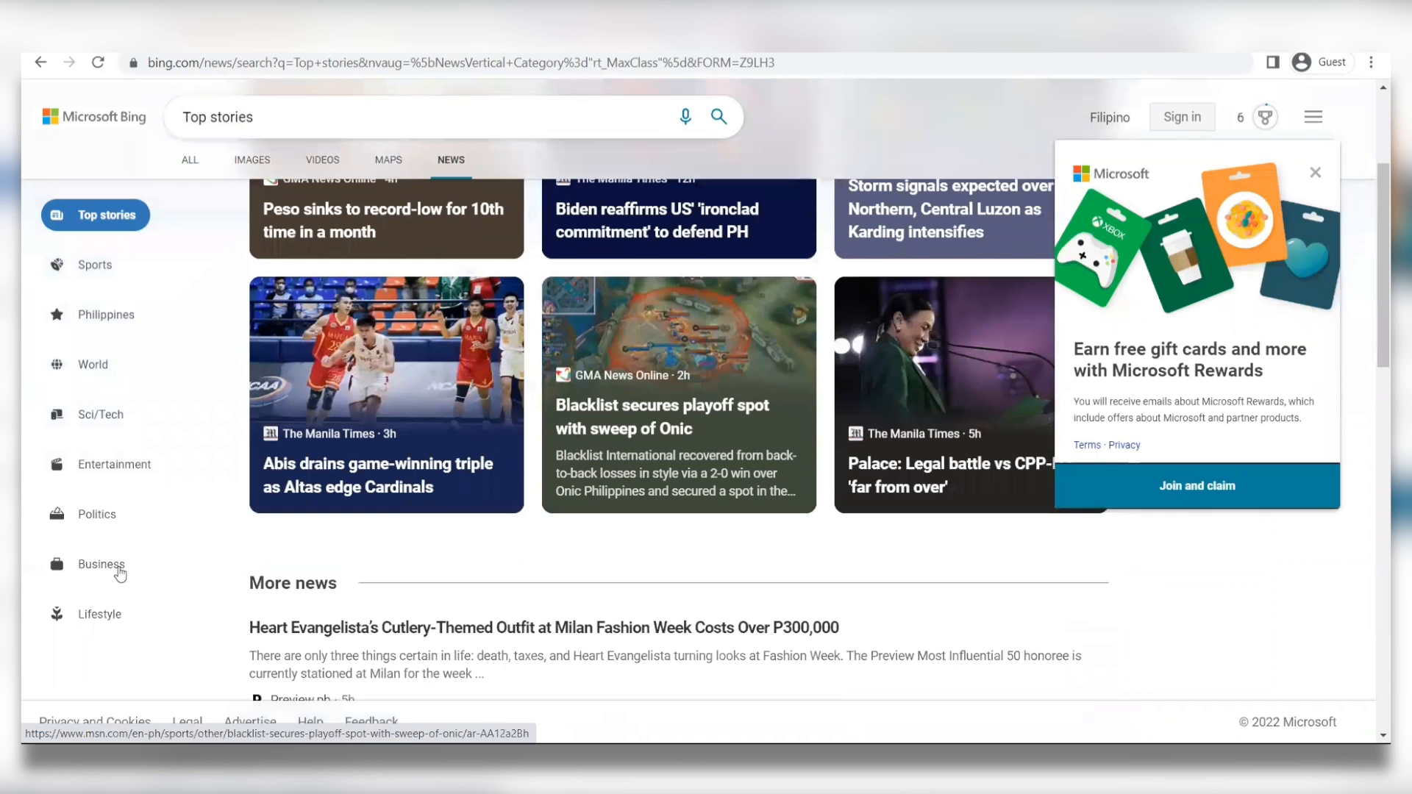
pyautogui.click(101, 565)
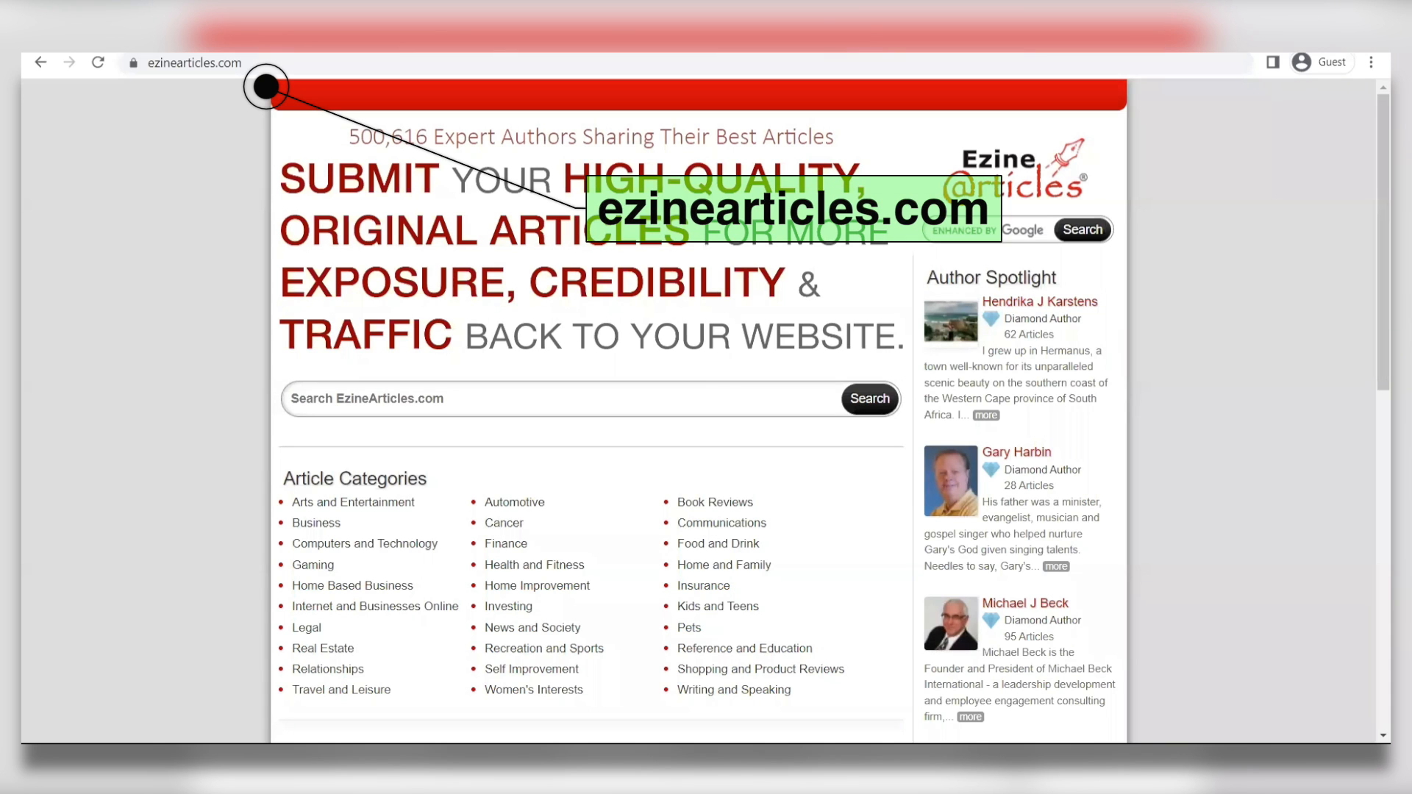
pyautogui.scroll(-3)
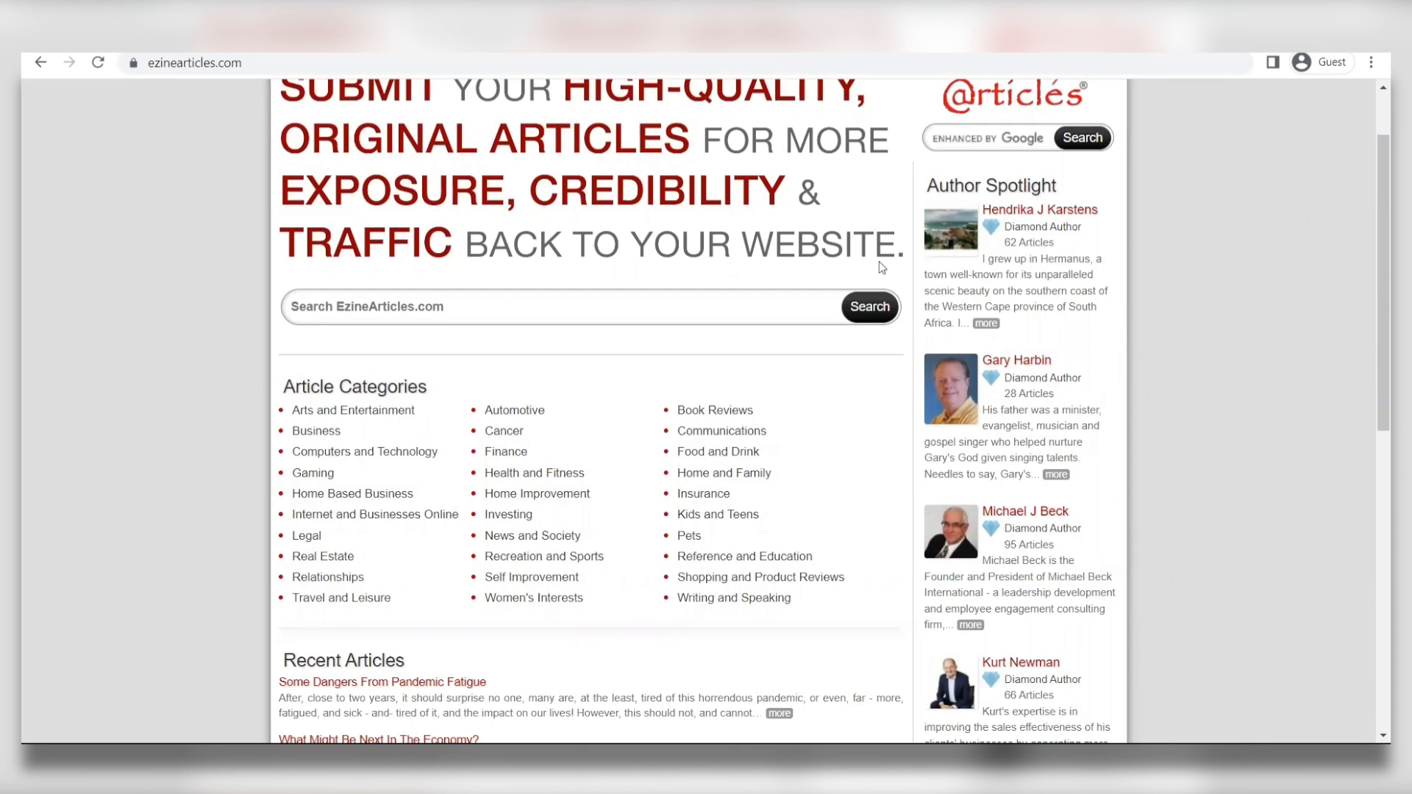
pyautogui.scroll(-3)
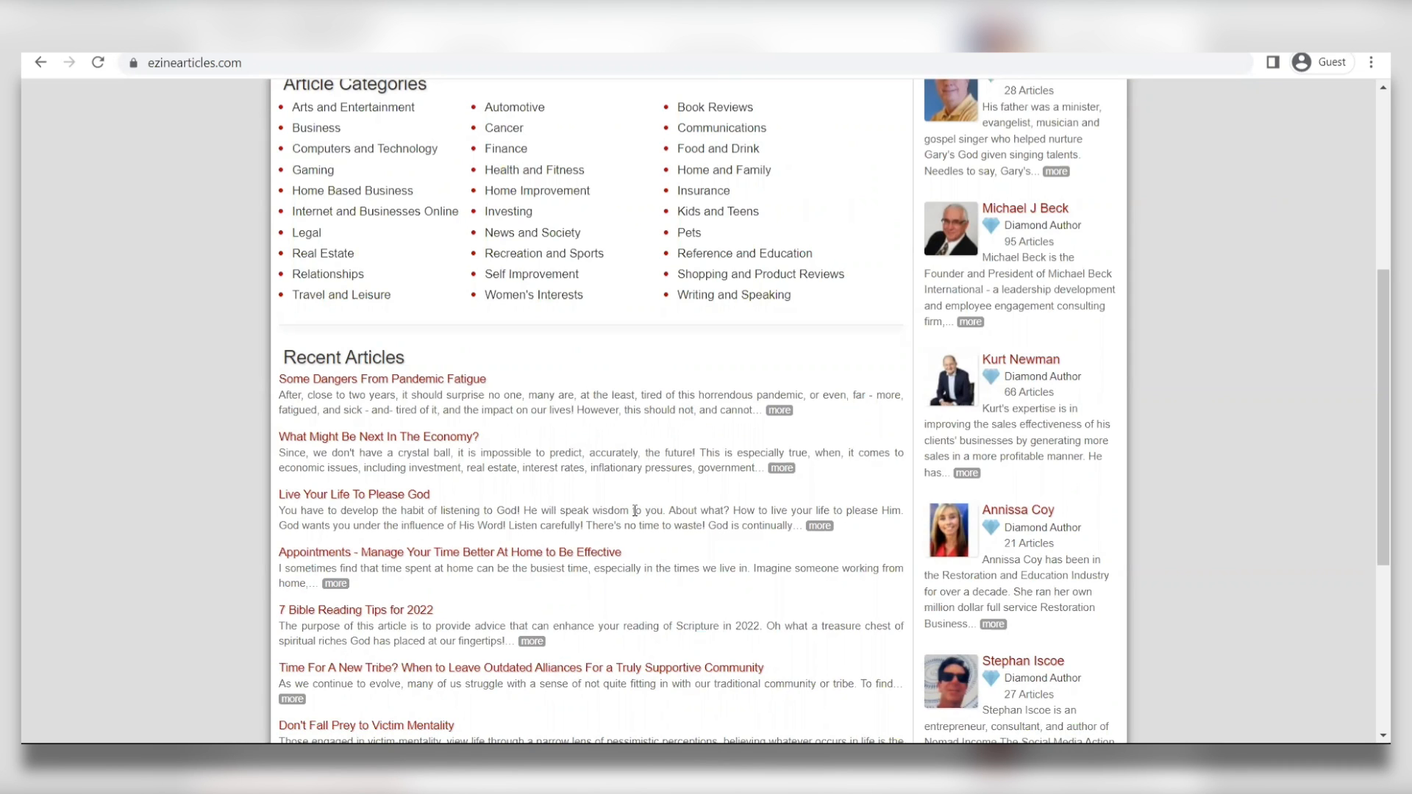
pyautogui.scroll(-3)
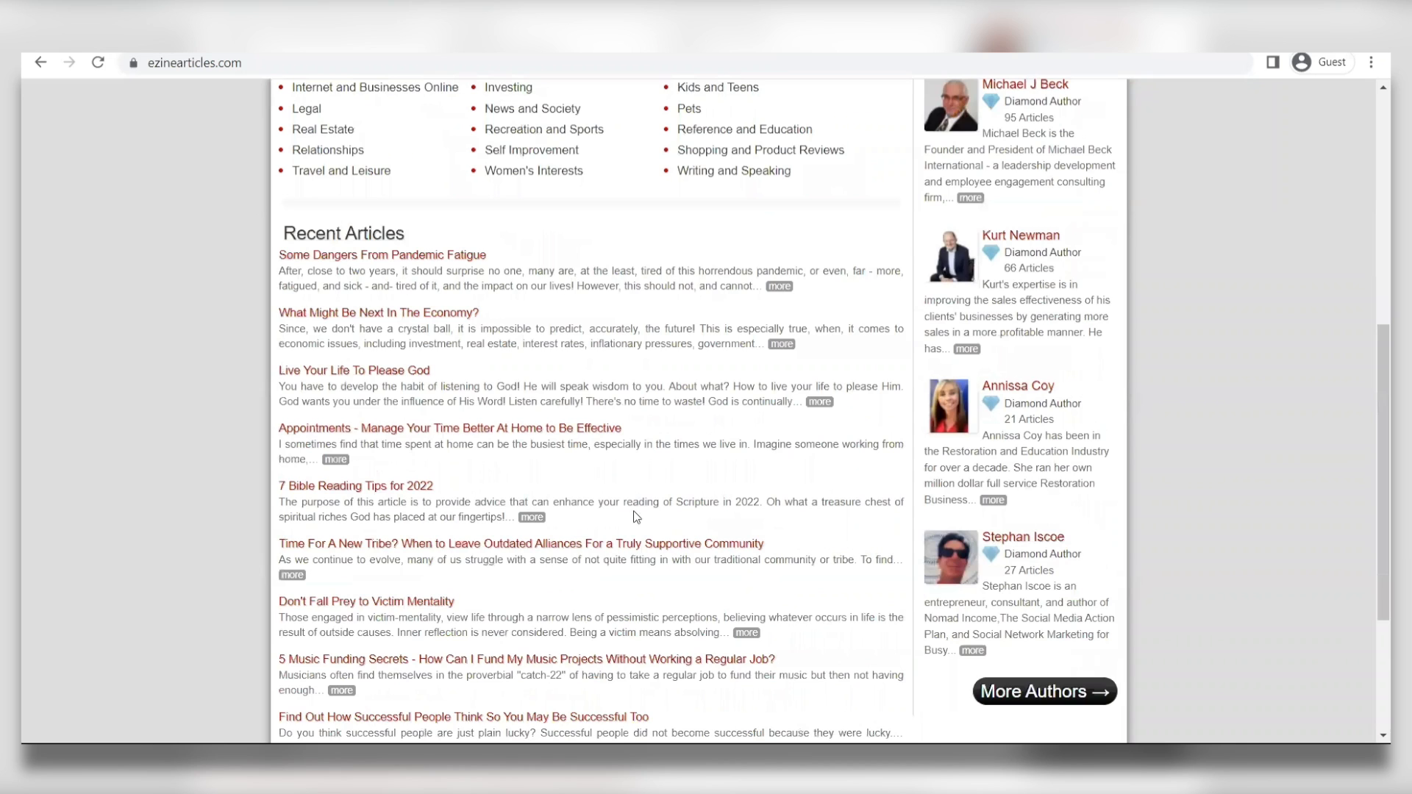
pyautogui.scroll(-3)
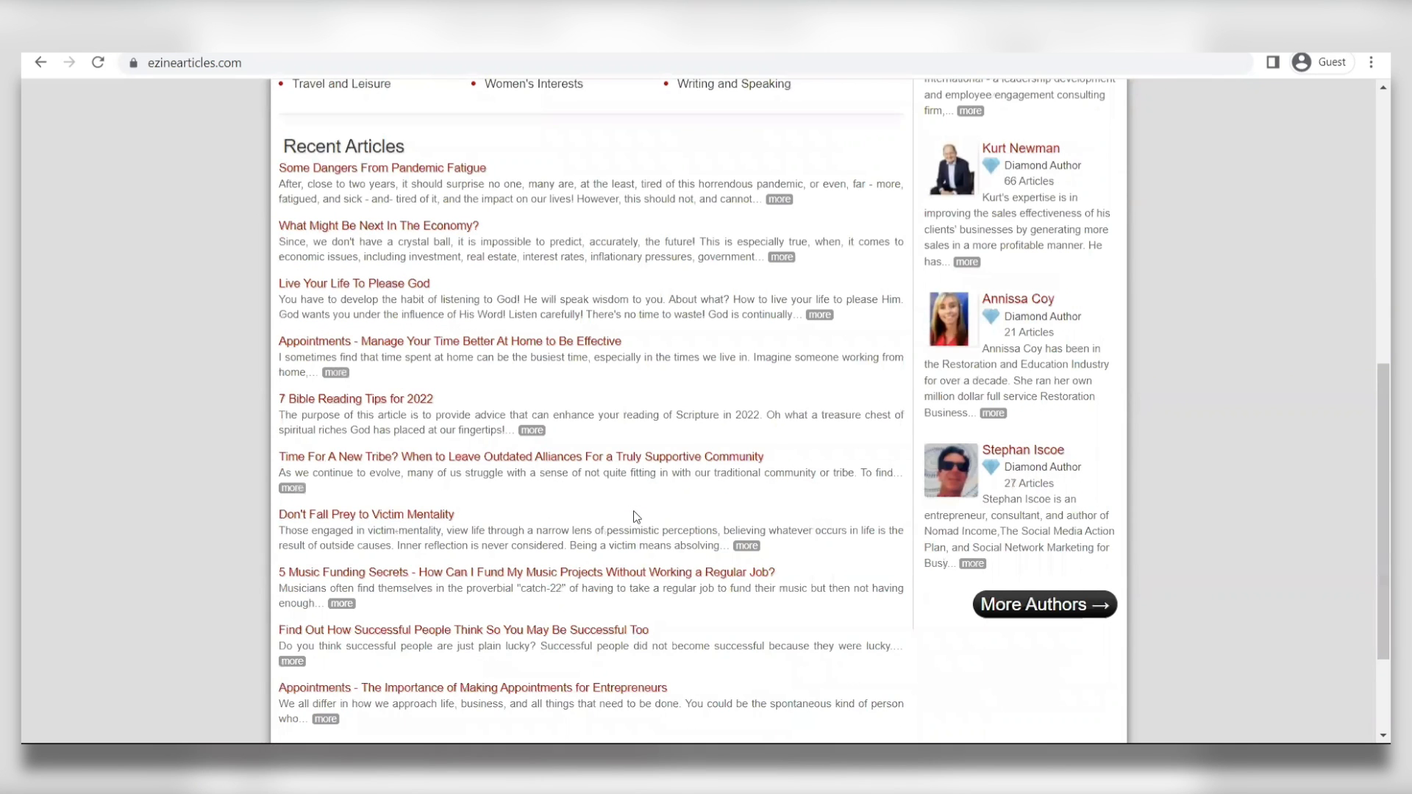
pyautogui.scroll(-3)
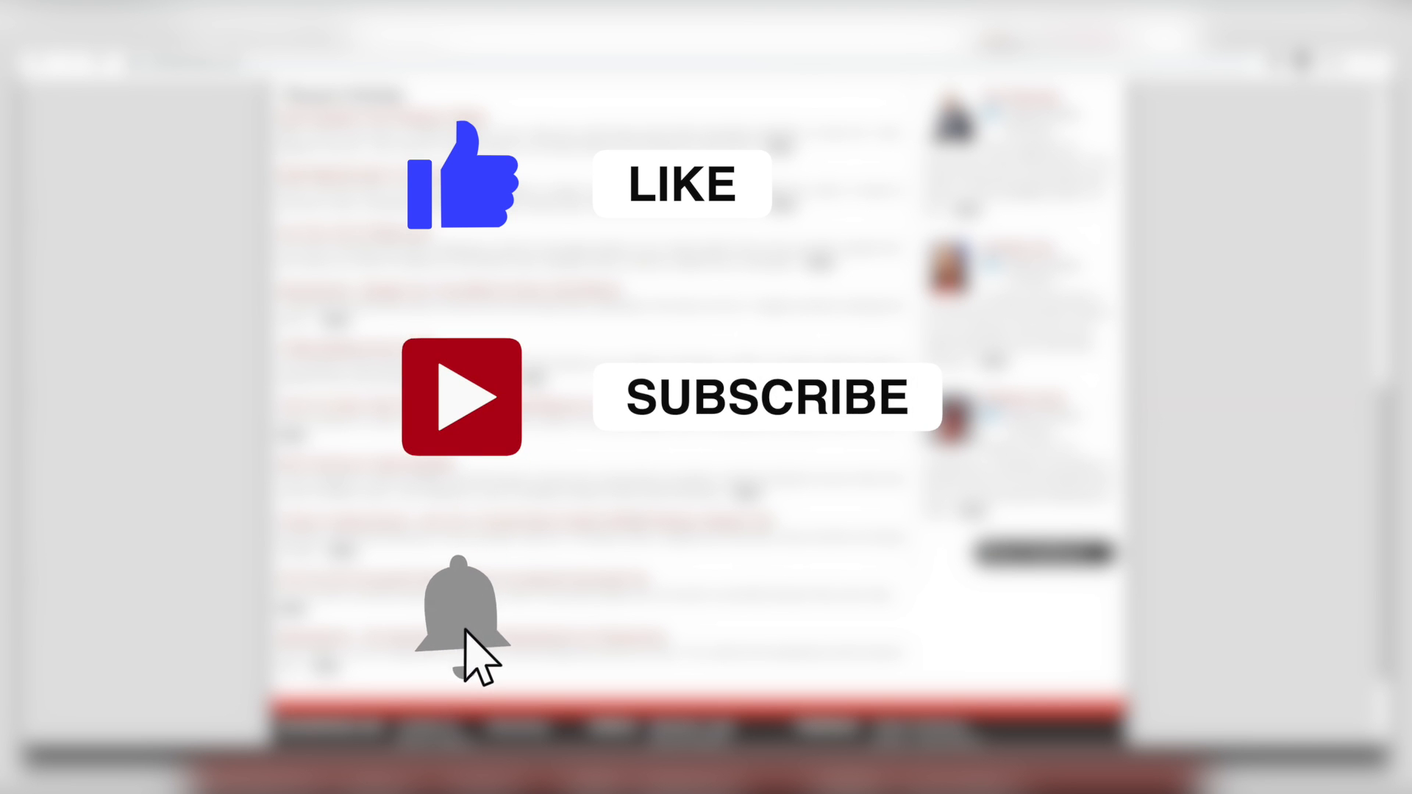
pyautogui.click(461, 617)
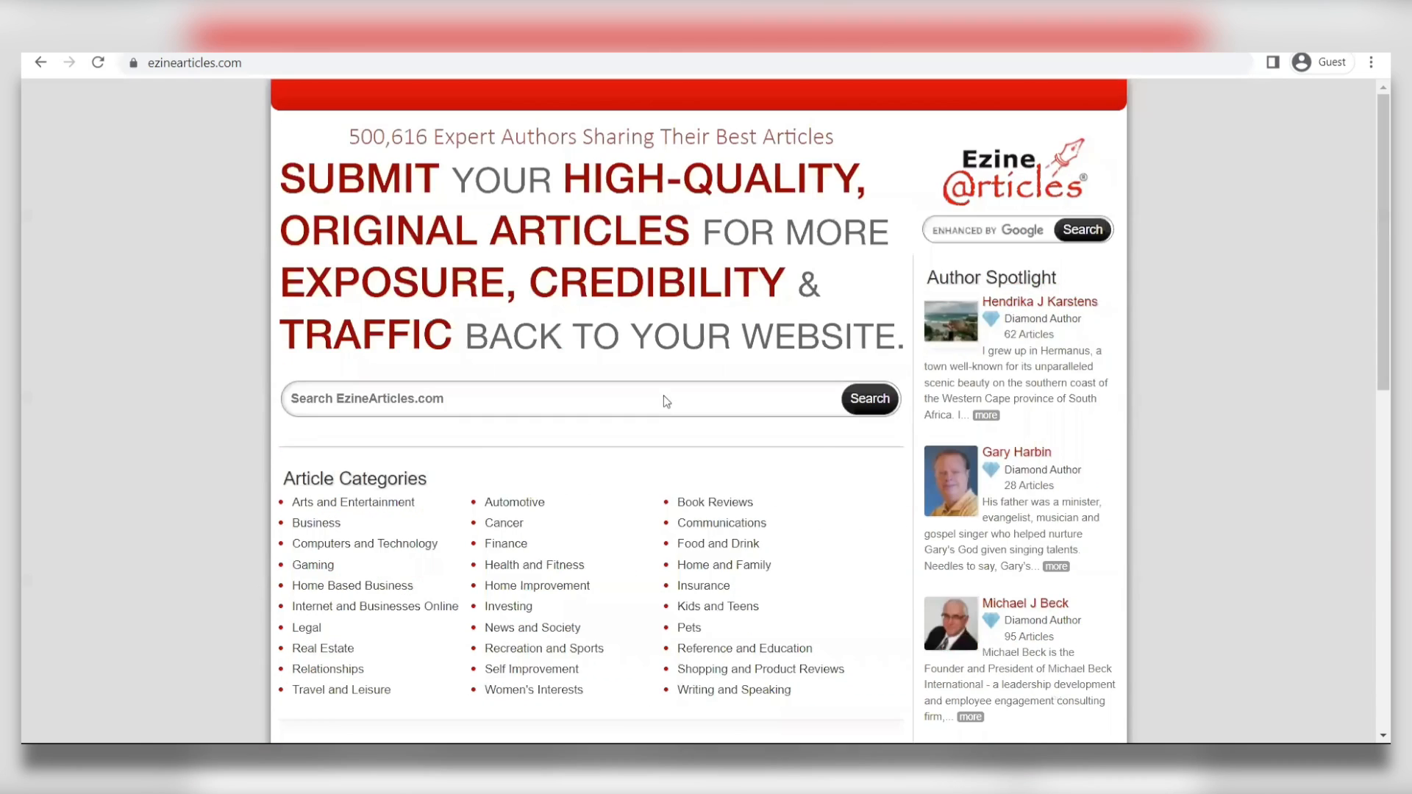
# Look over the EzineArticles home page and its article categories.
pyautogui.scroll(-3)
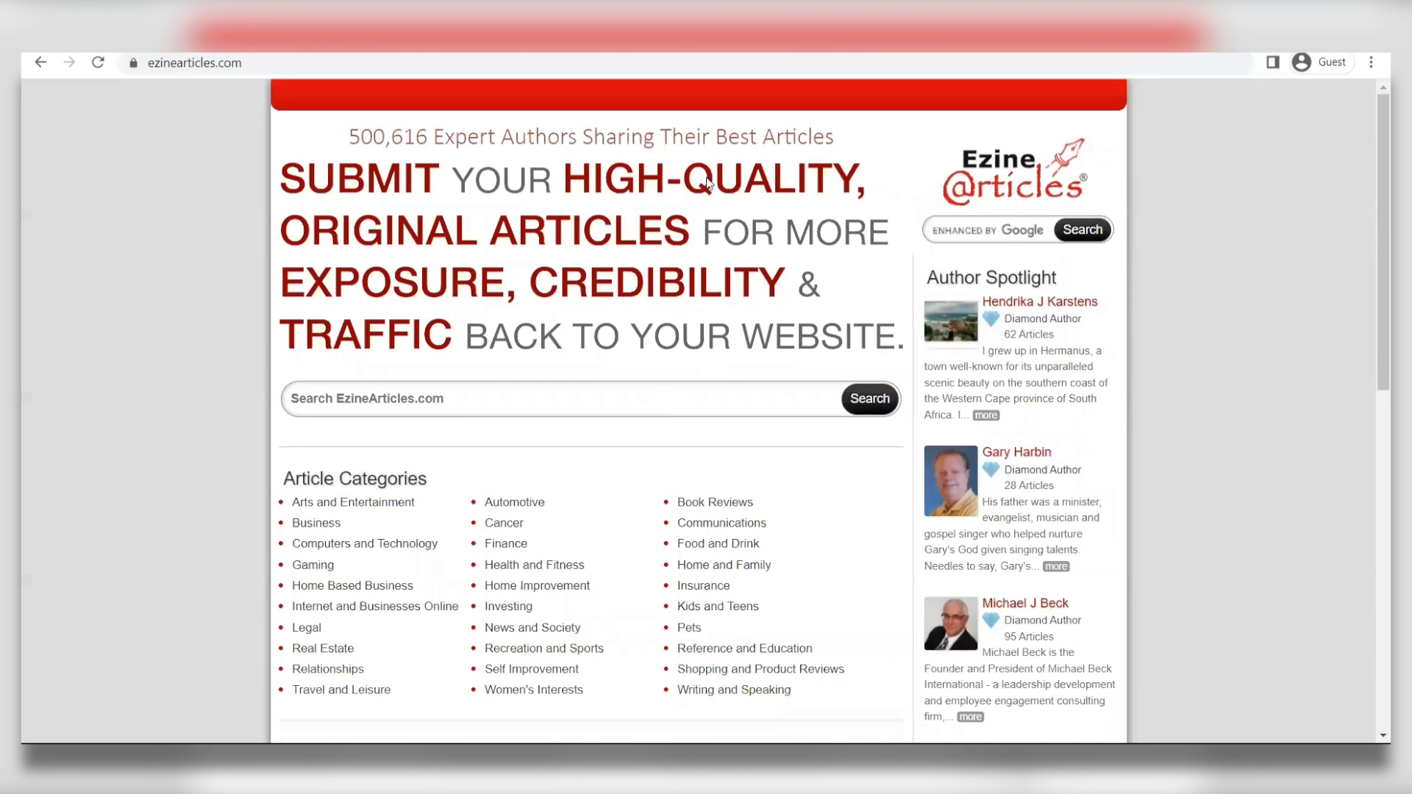
pyautogui.moveTo(560, 446)
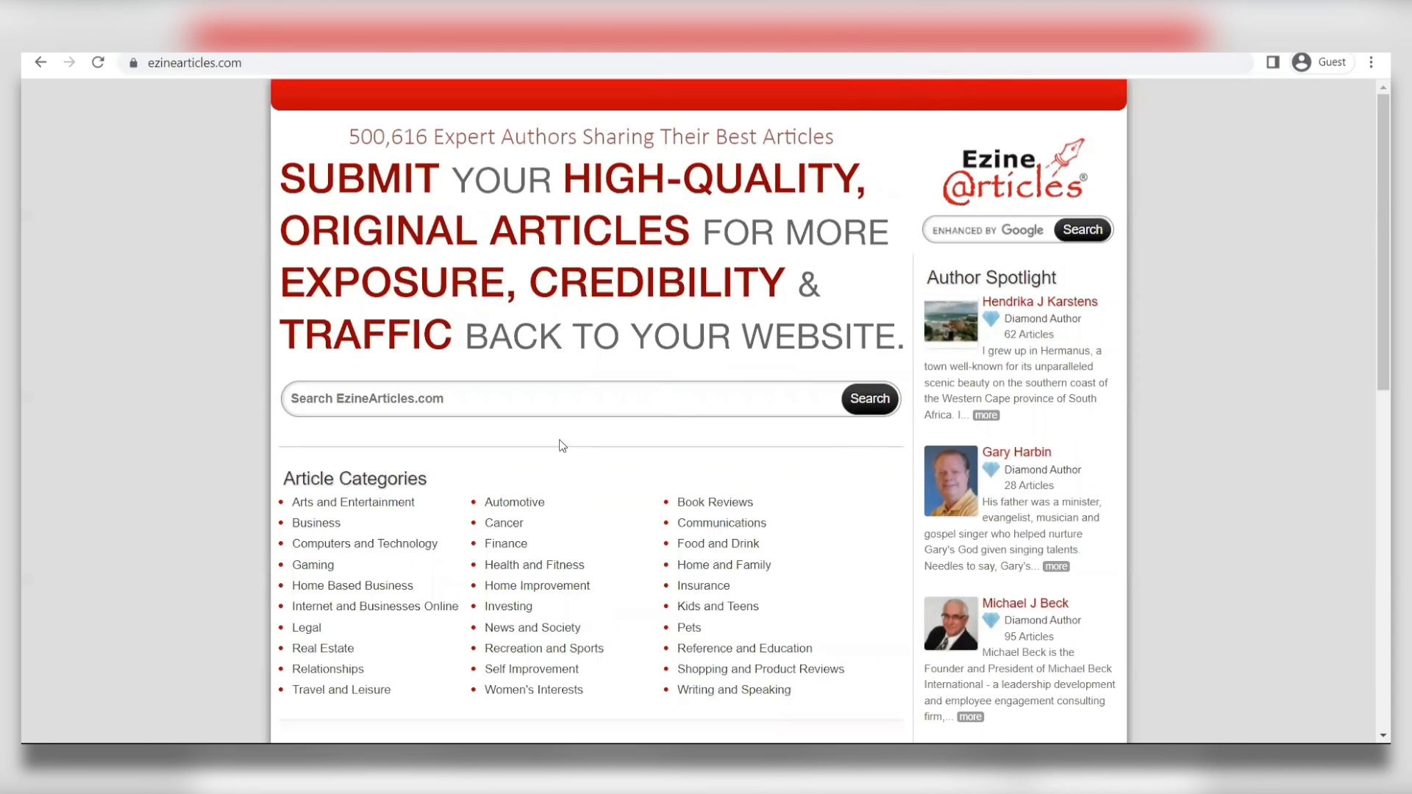
pyautogui.scroll(-3)
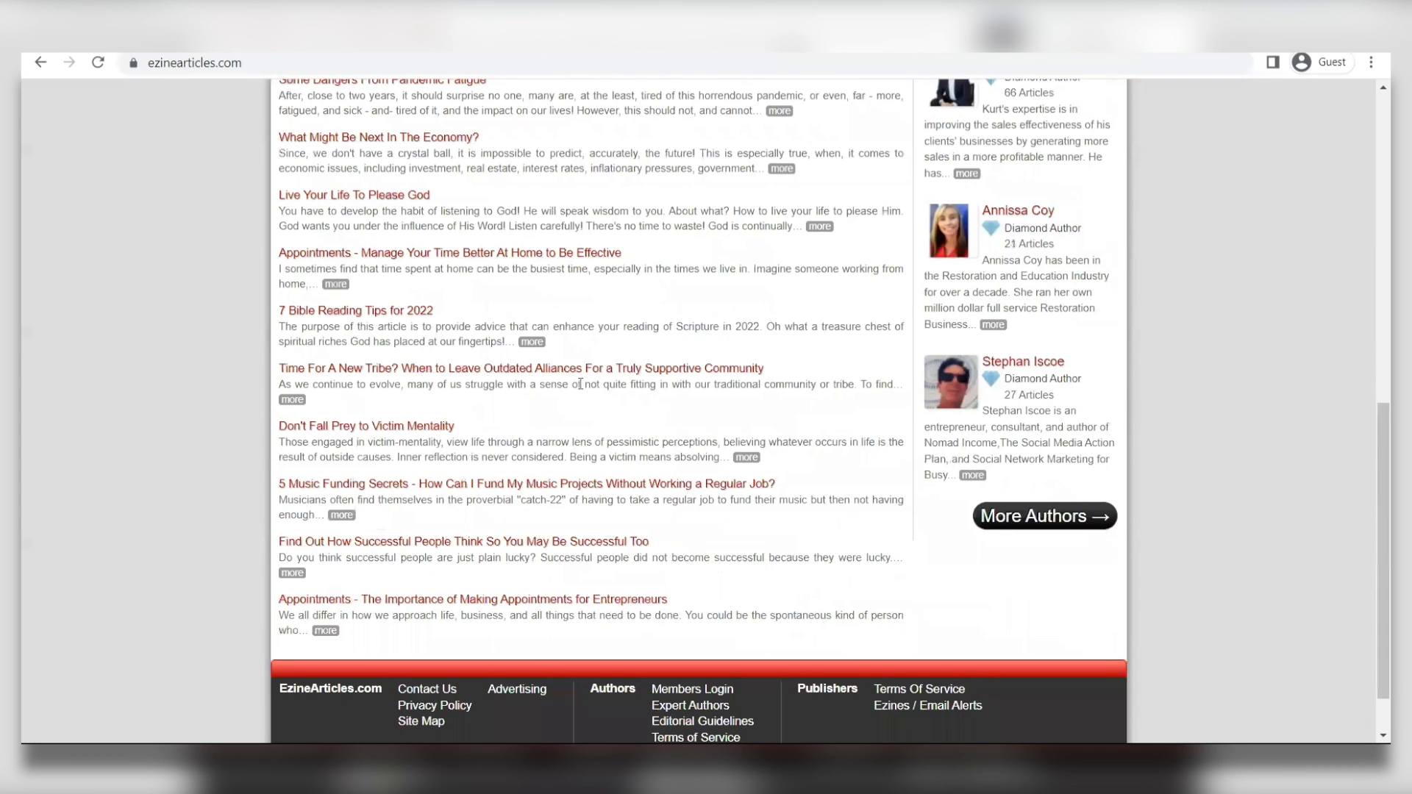
pyautogui.scroll(-3)
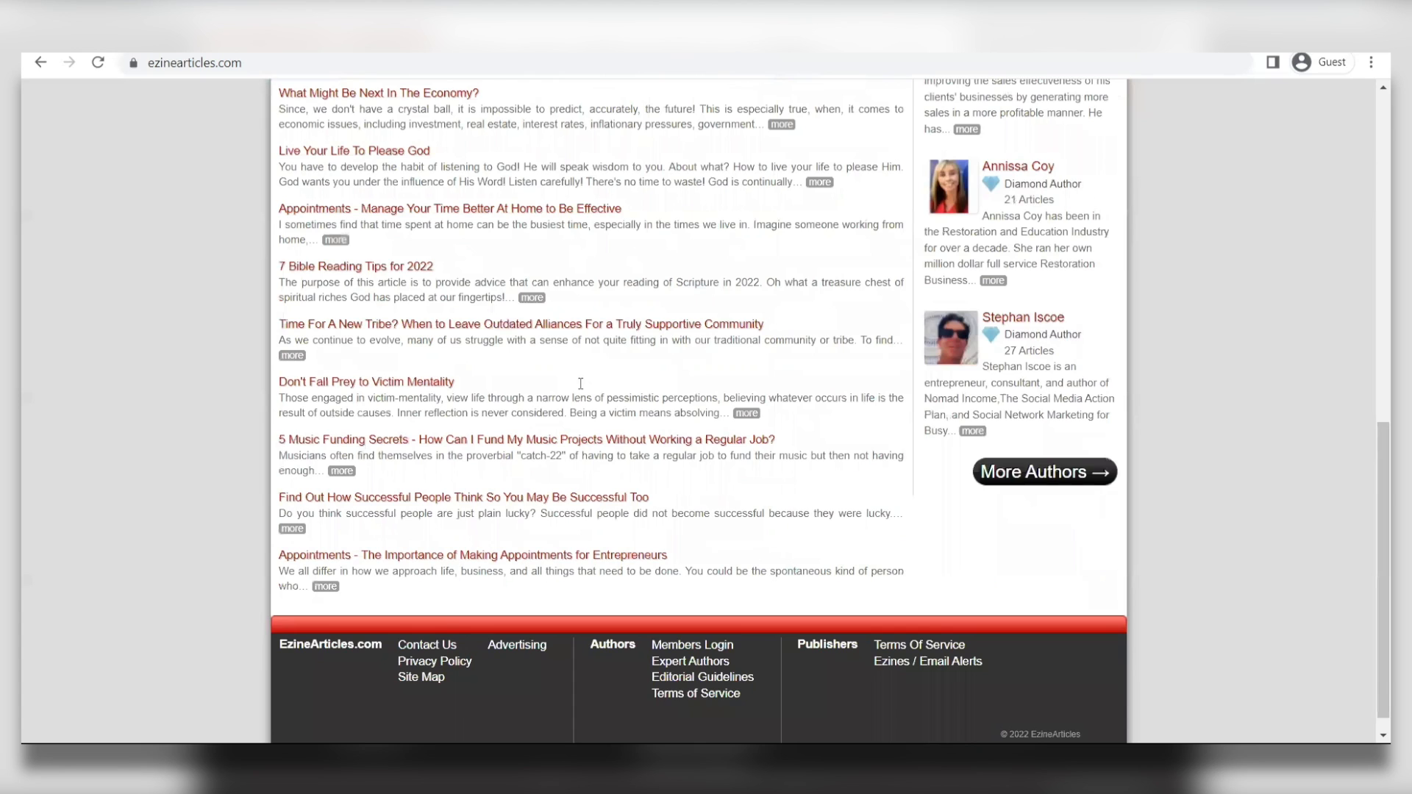
pyautogui.scroll(3)
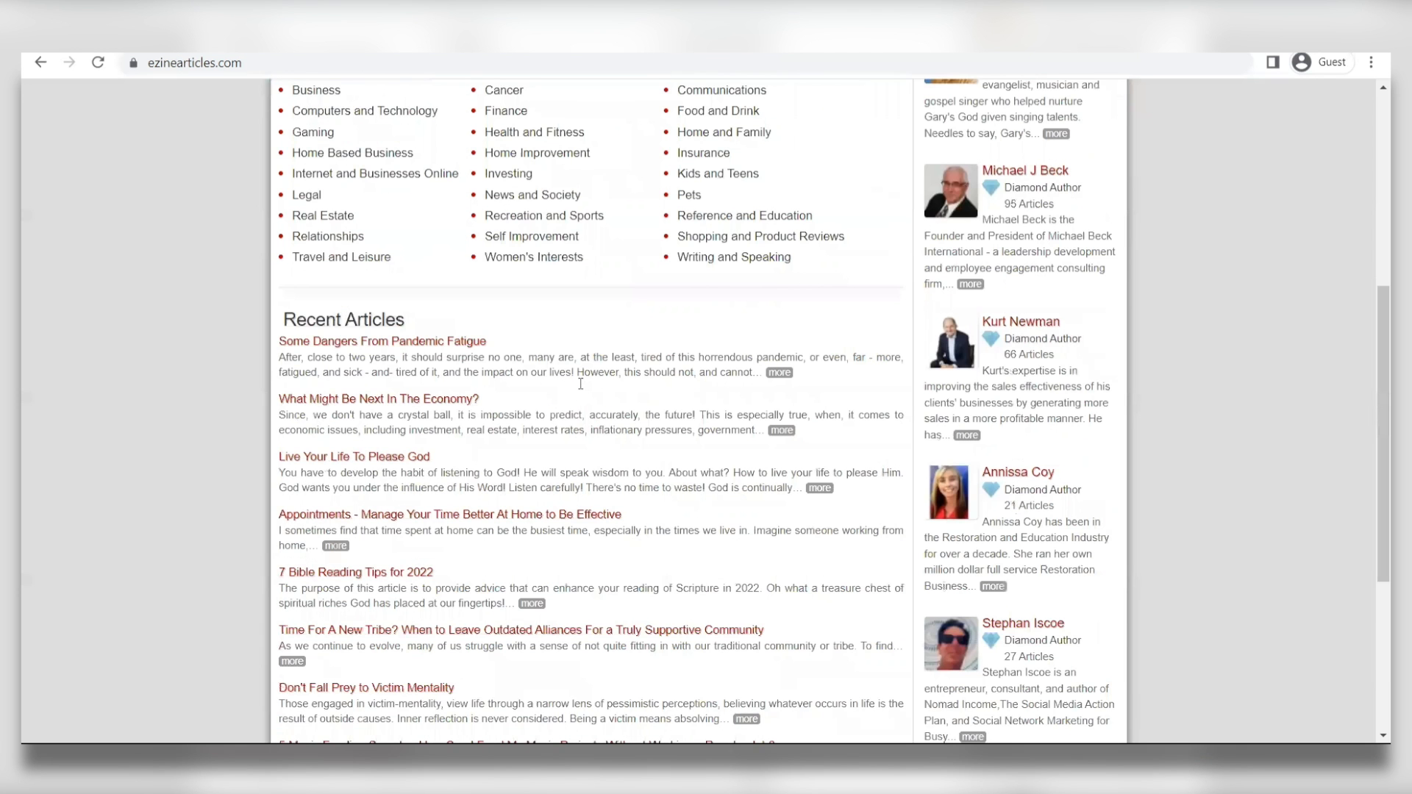
pyautogui.scroll(3)
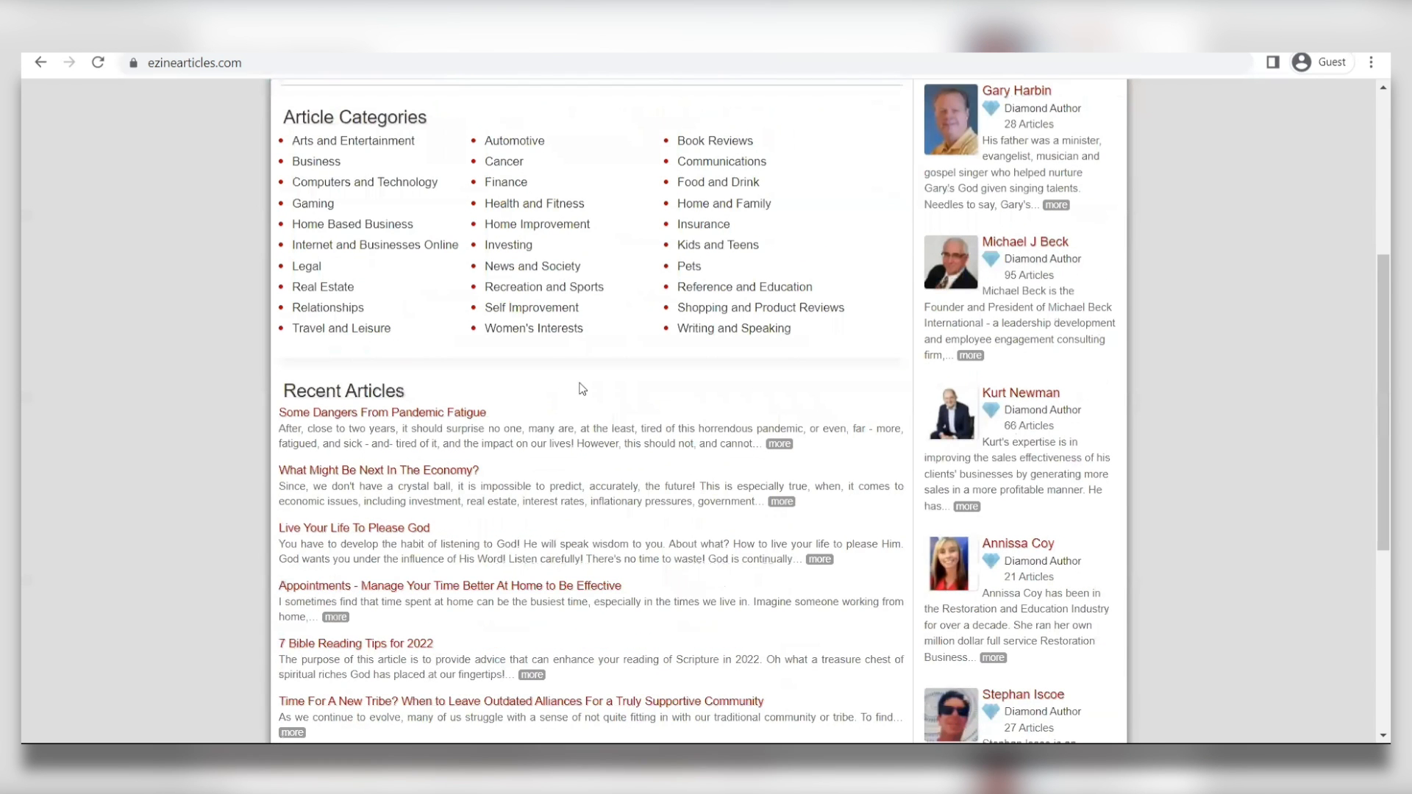
pyautogui.scroll(-3)
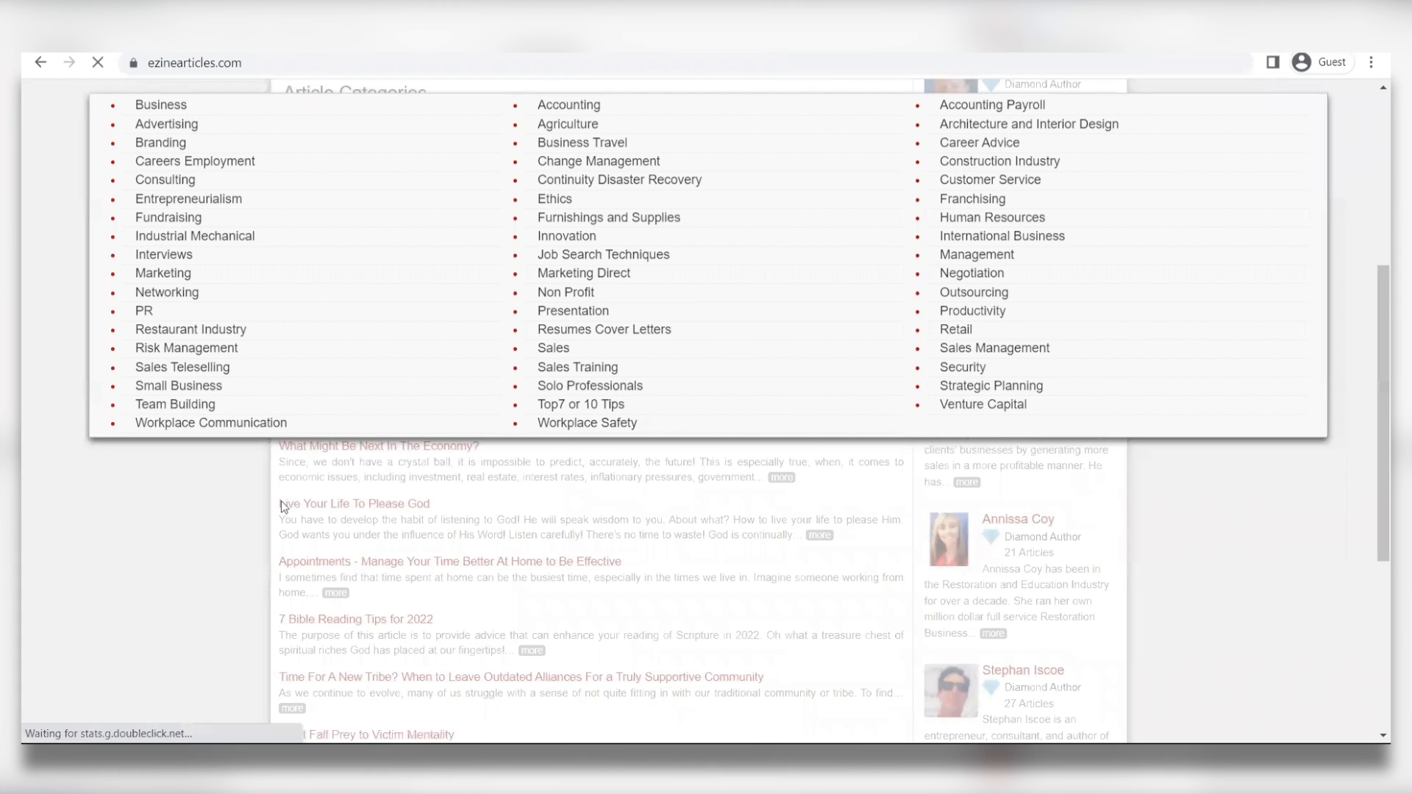
# Open the Business article 'How Cromacoin Functions to Enhance Businesses Productivity?', dismiss the ad, and select its text.
pyautogui.click(160, 104)
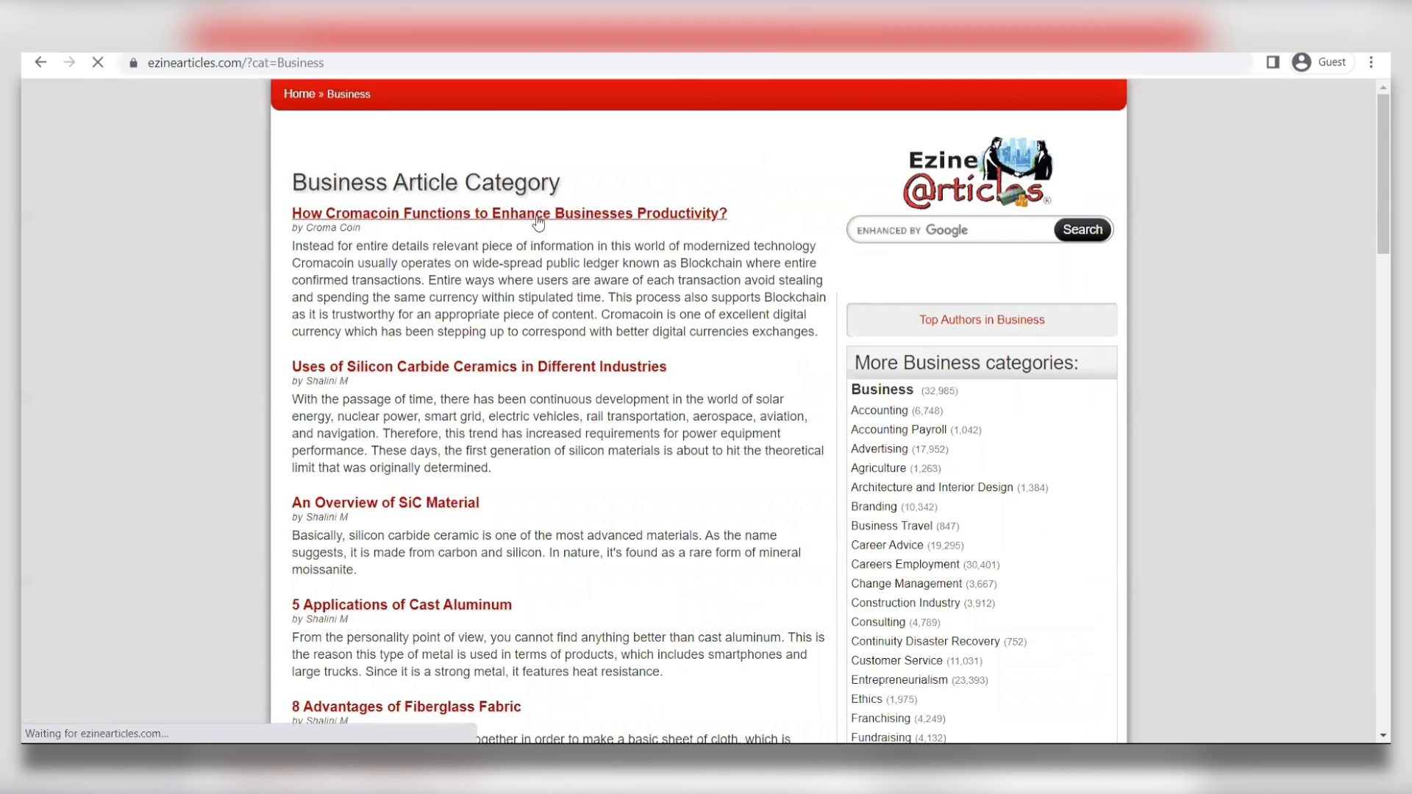
pyautogui.click(508, 213)
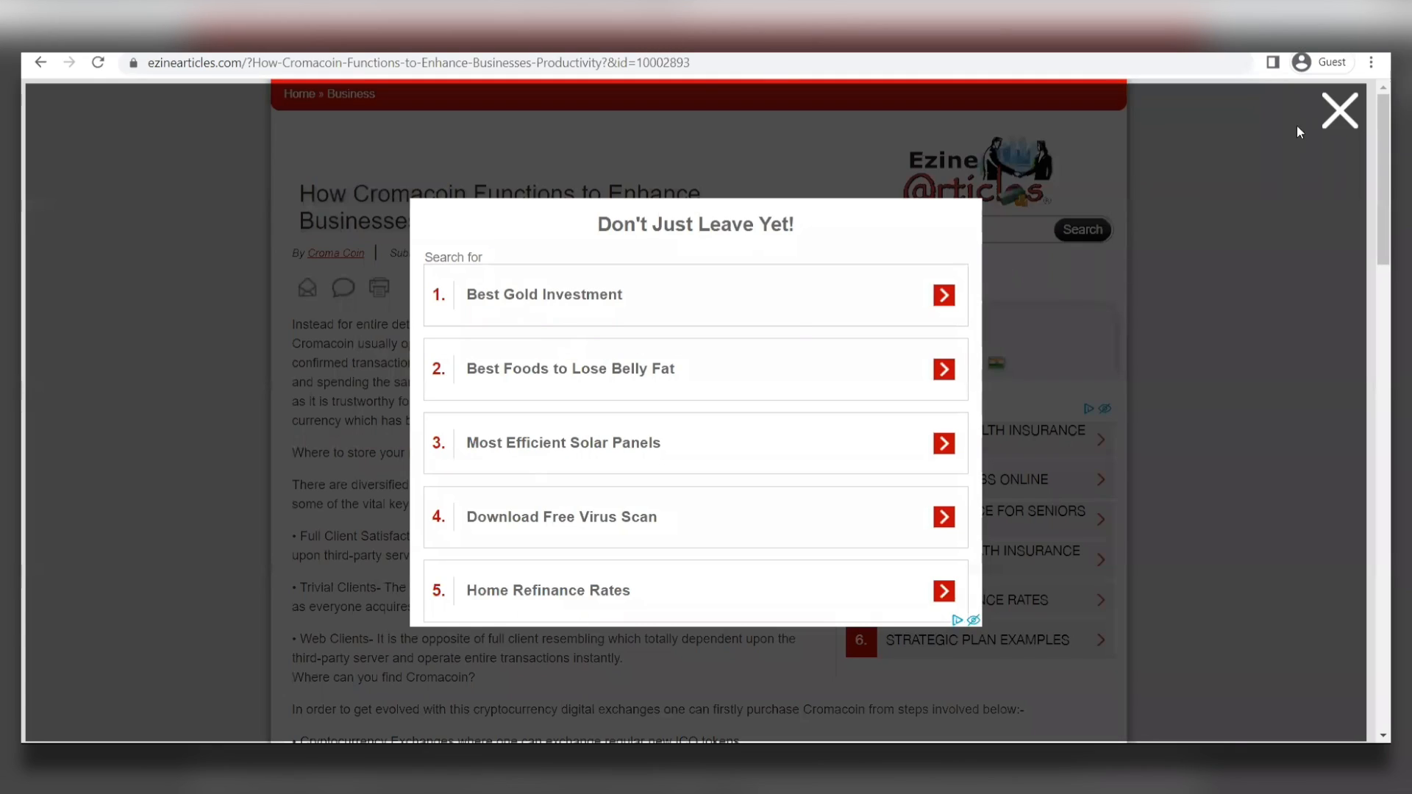
pyautogui.click(1339, 111)
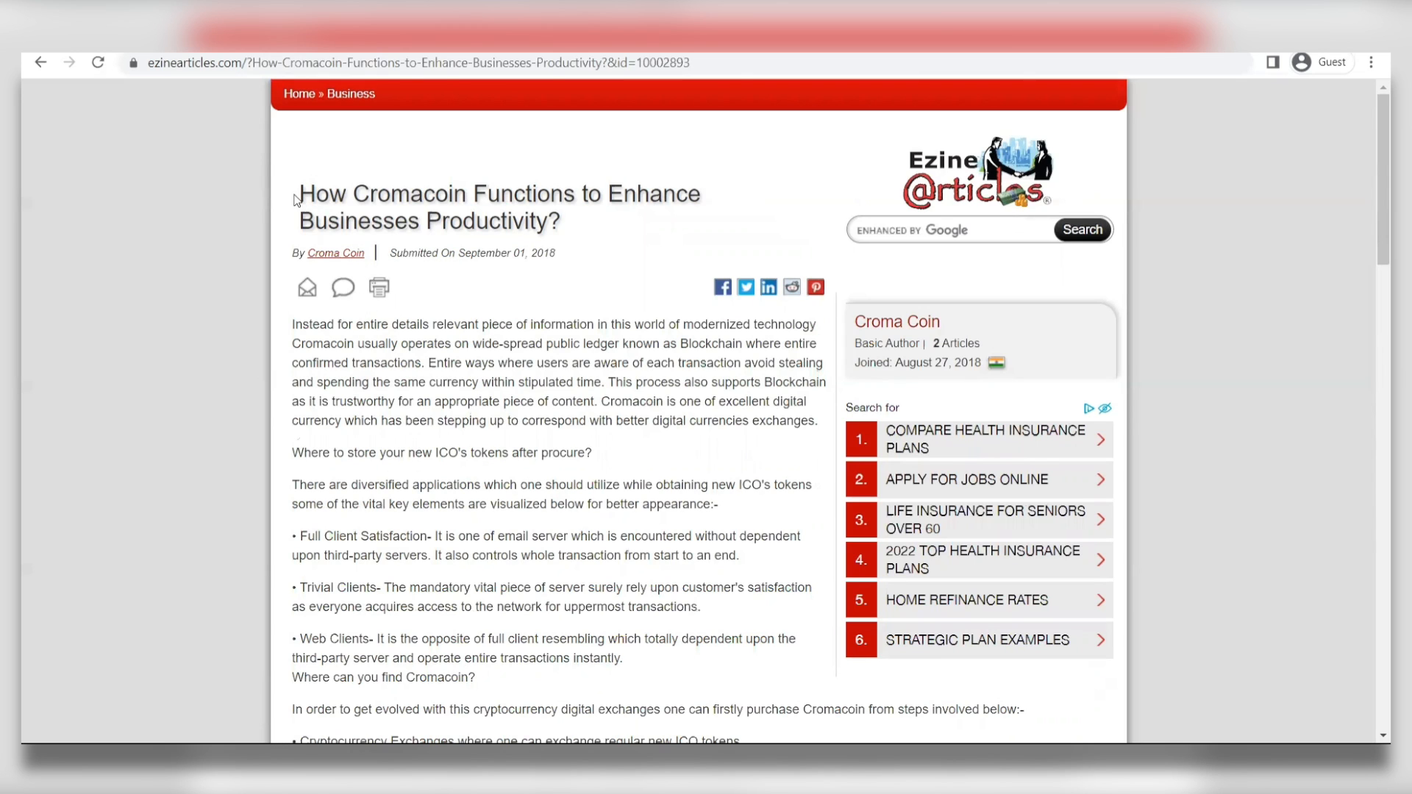
pyautogui.moveTo(297, 194); pyautogui.dragTo(559, 253)
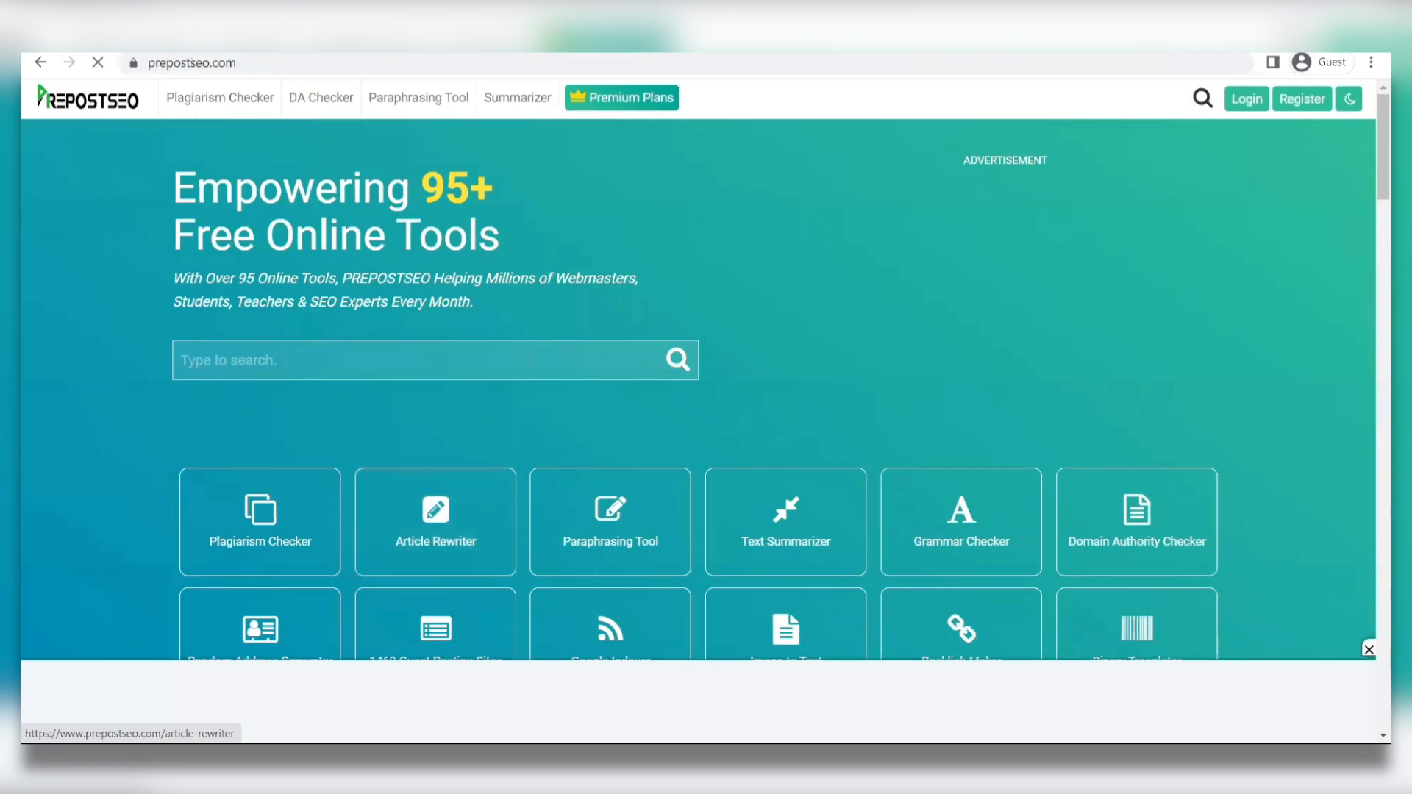
# Paste the full 617-word Cromacoin article into the Article Rewriter's original content box.
pyautogui.click(435, 521)
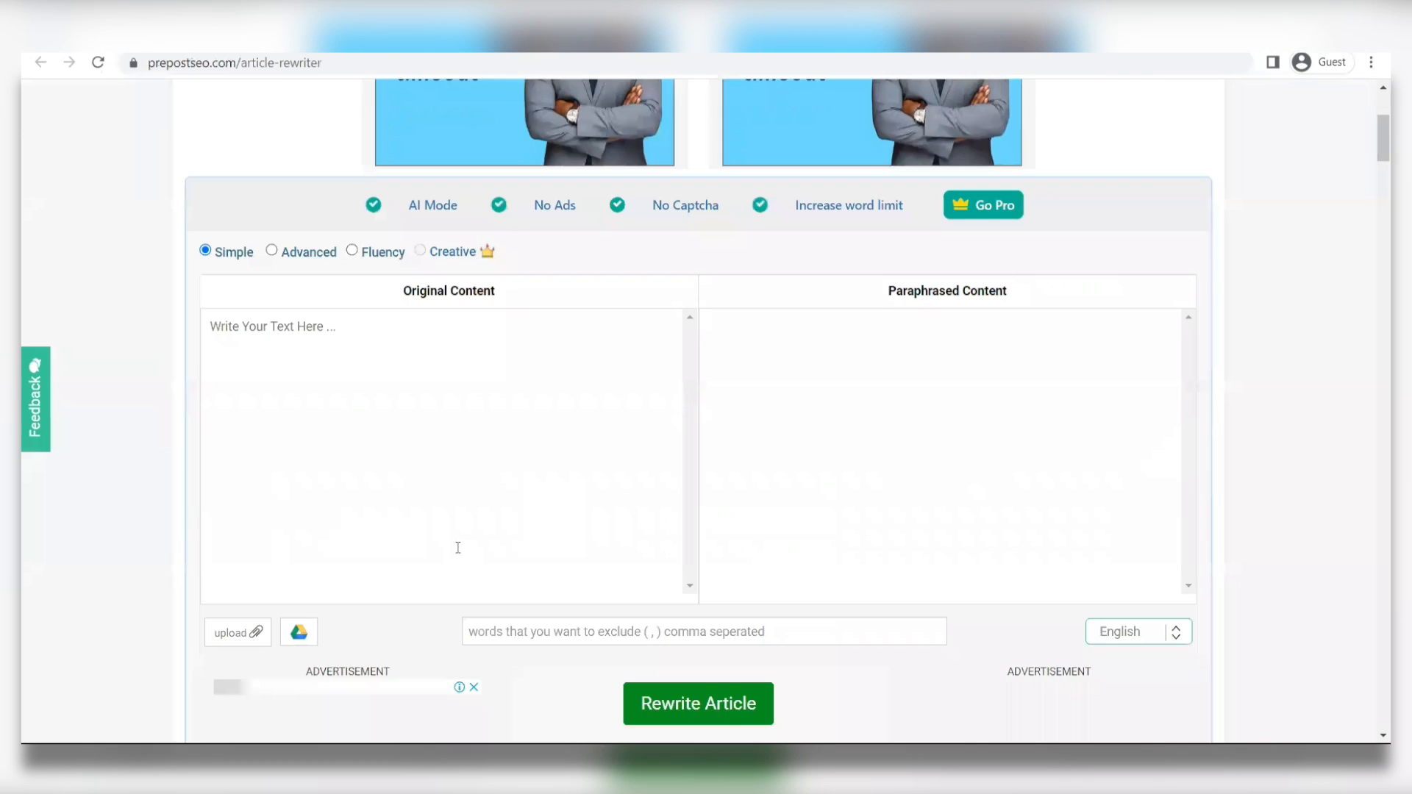
pyautogui.write('How Cromacoin Functions to Enhance Businesses Productivity?')
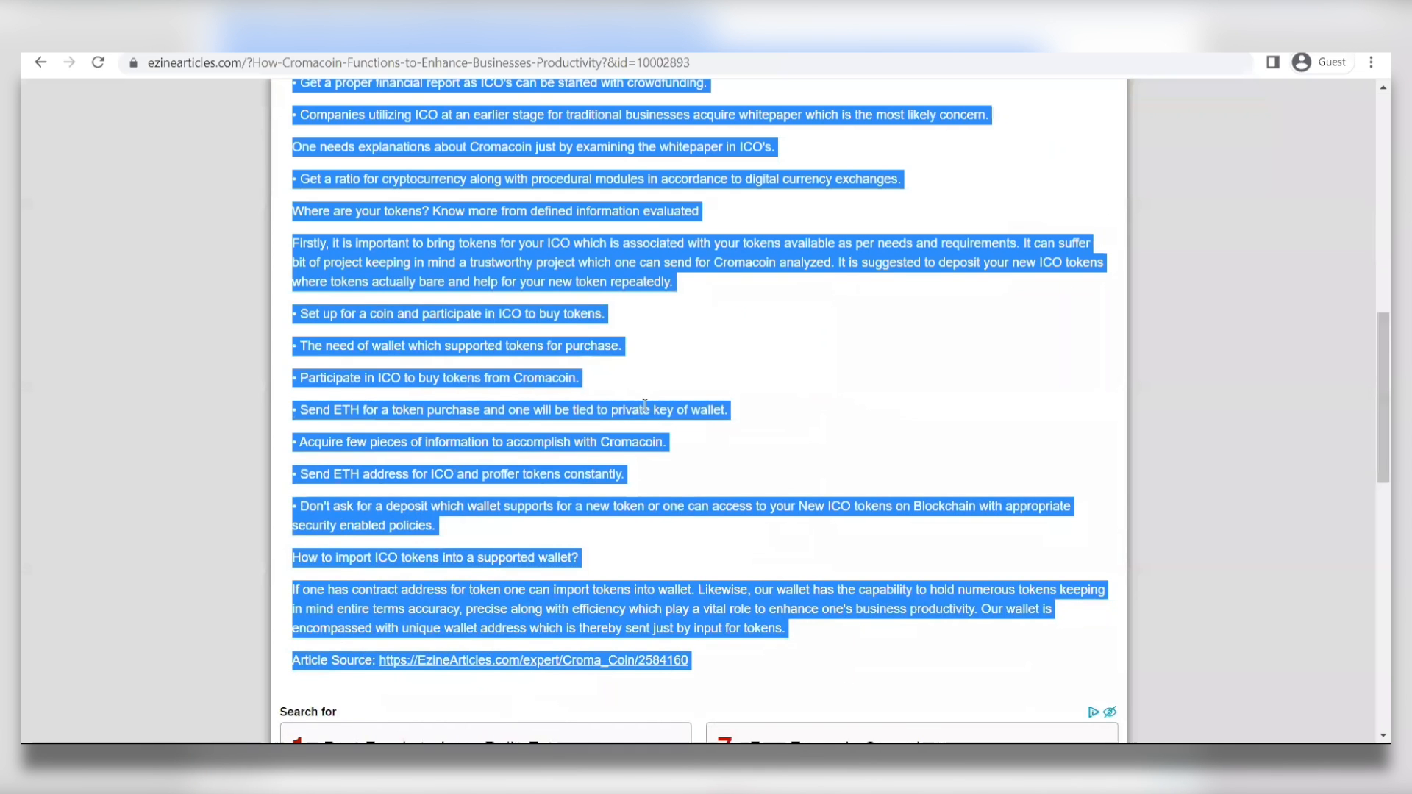
pyautogui.scroll(-3)
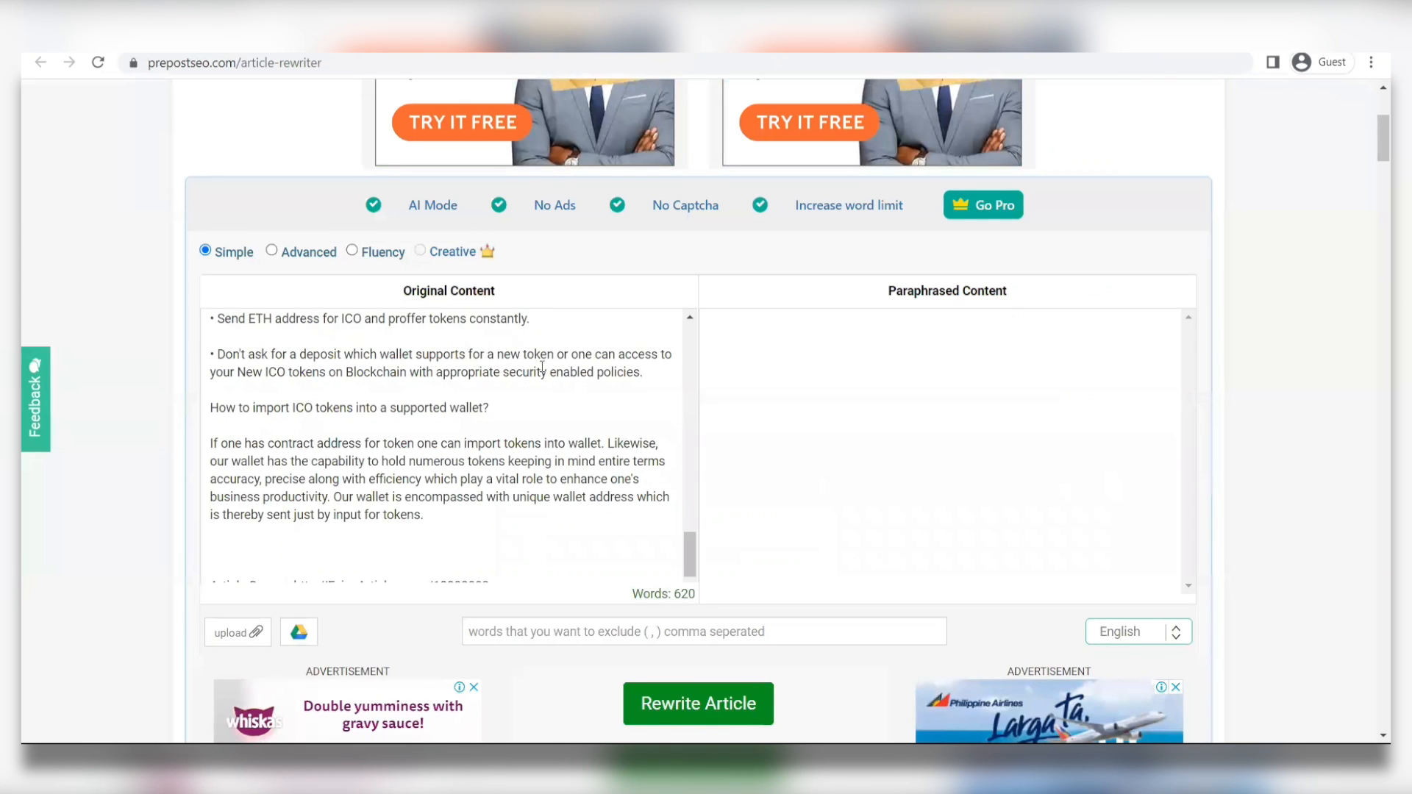
pyautogui.scroll(-3)
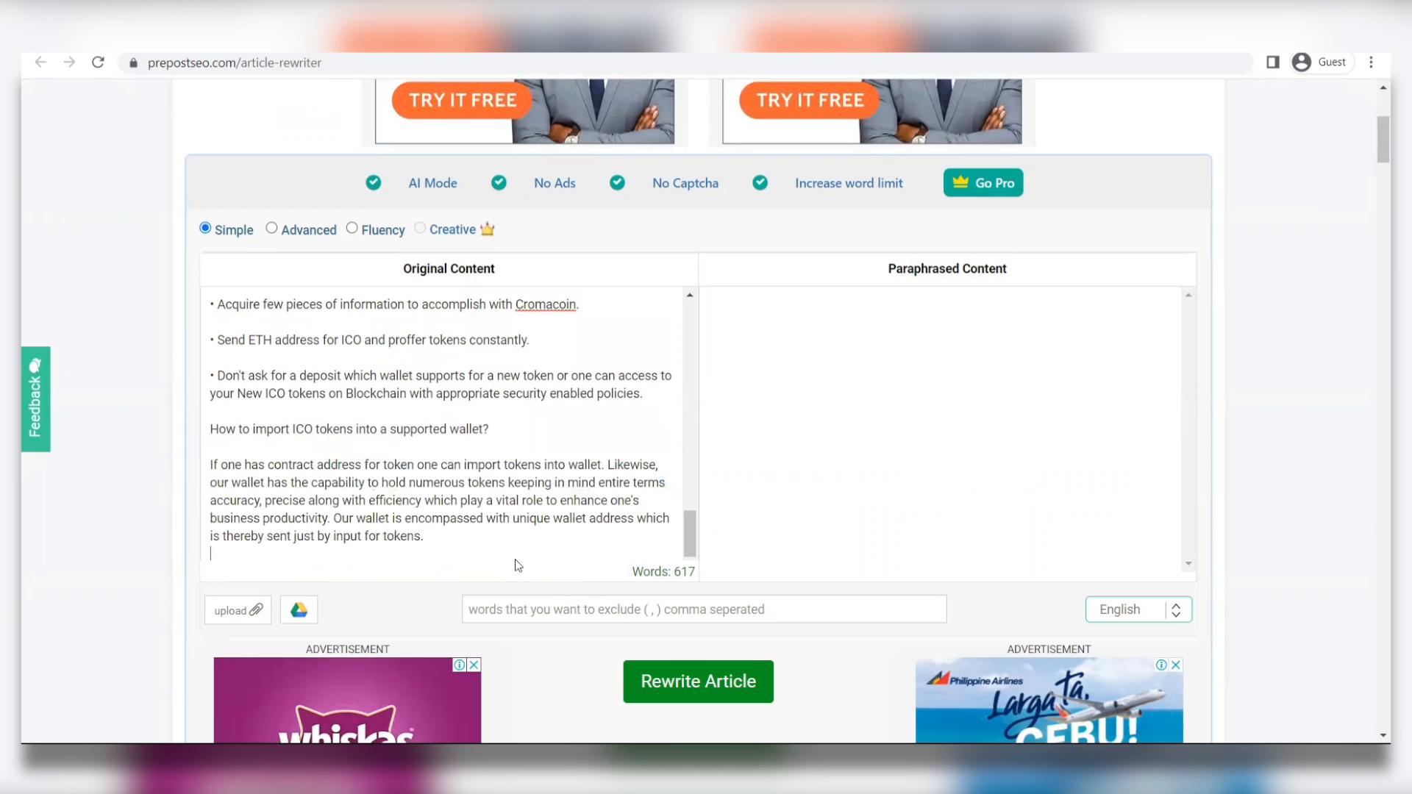
pyautogui.scroll(-3)
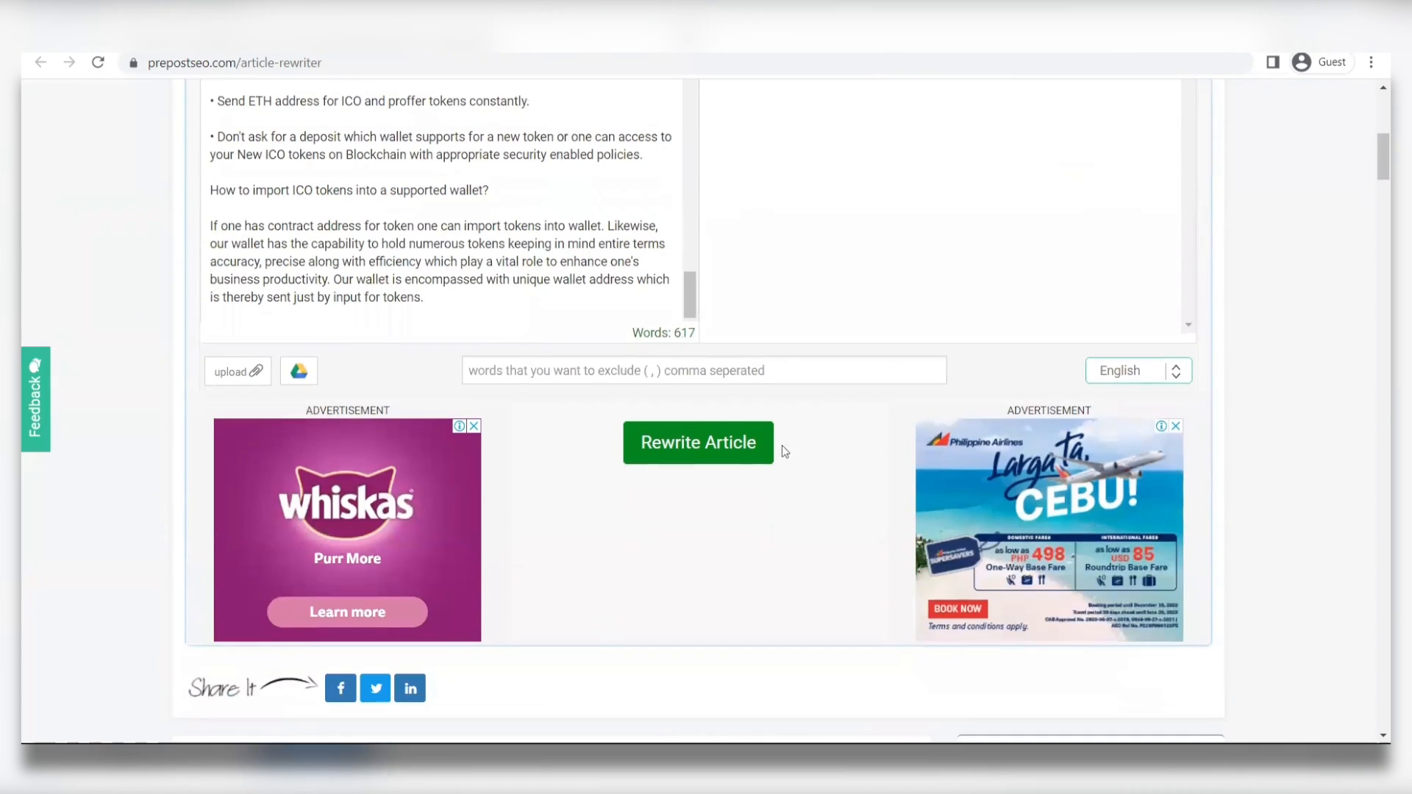
# Submit the article for rewriting, passing the palm-tree reCAPTCHA check.
pyautogui.click(697, 443)
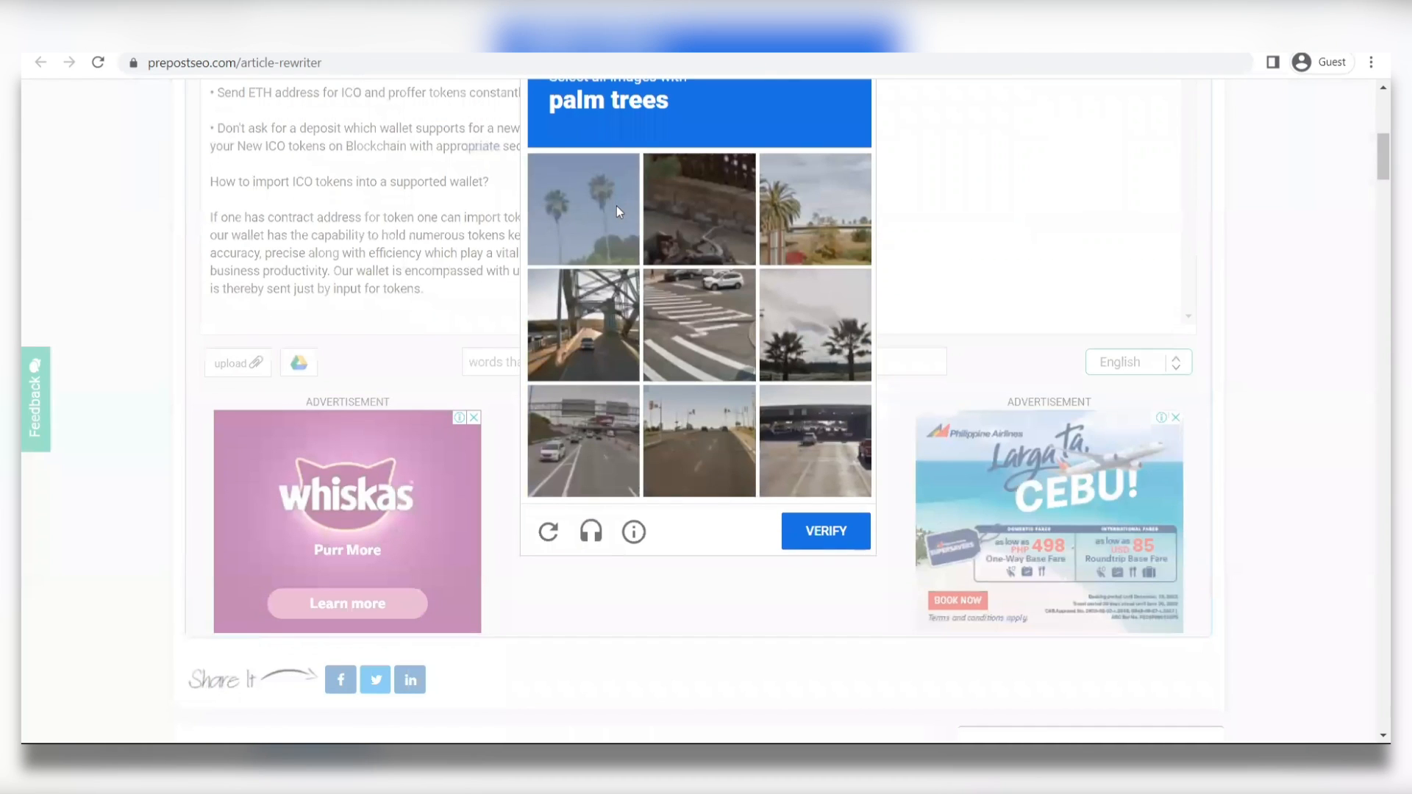
pyautogui.click(814, 323)
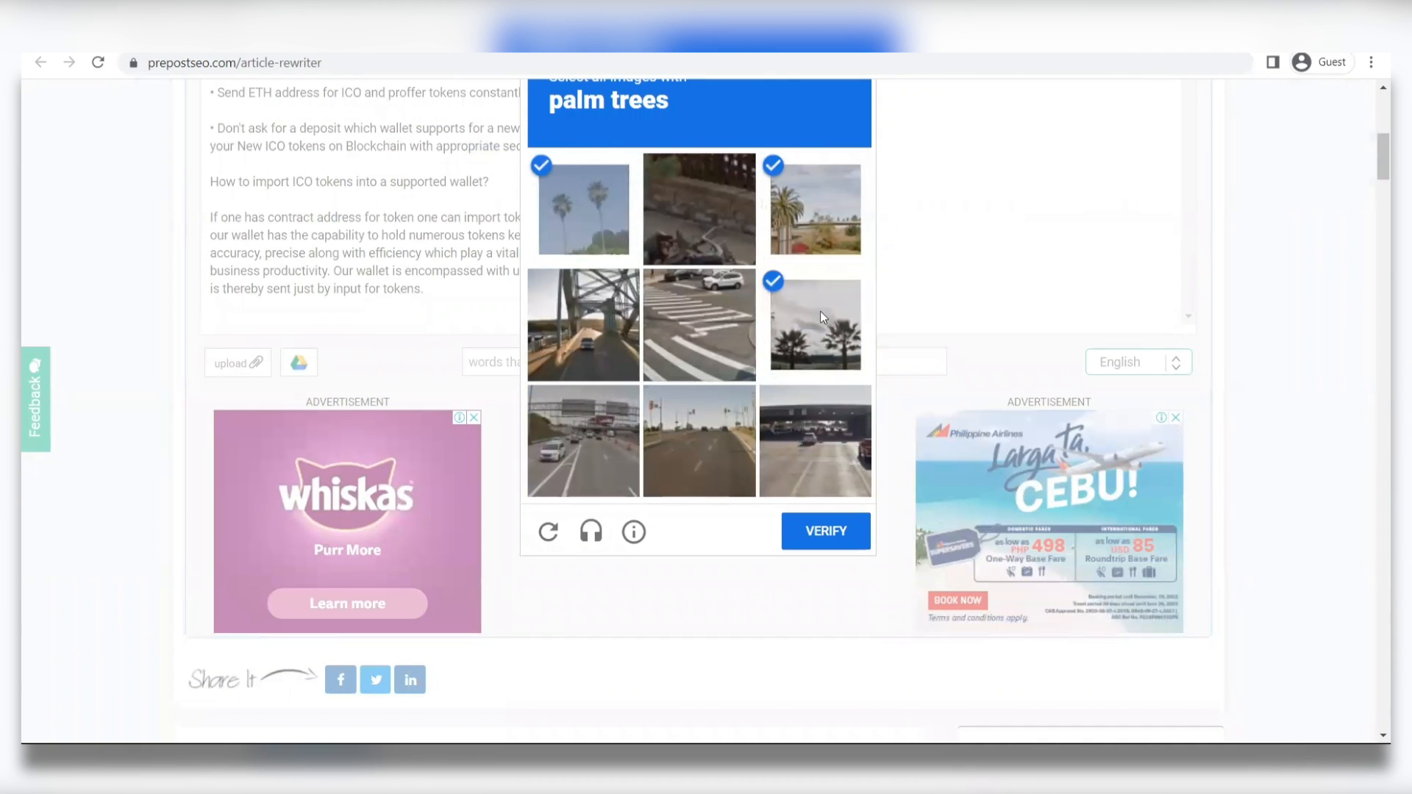
pyautogui.click(823, 531)
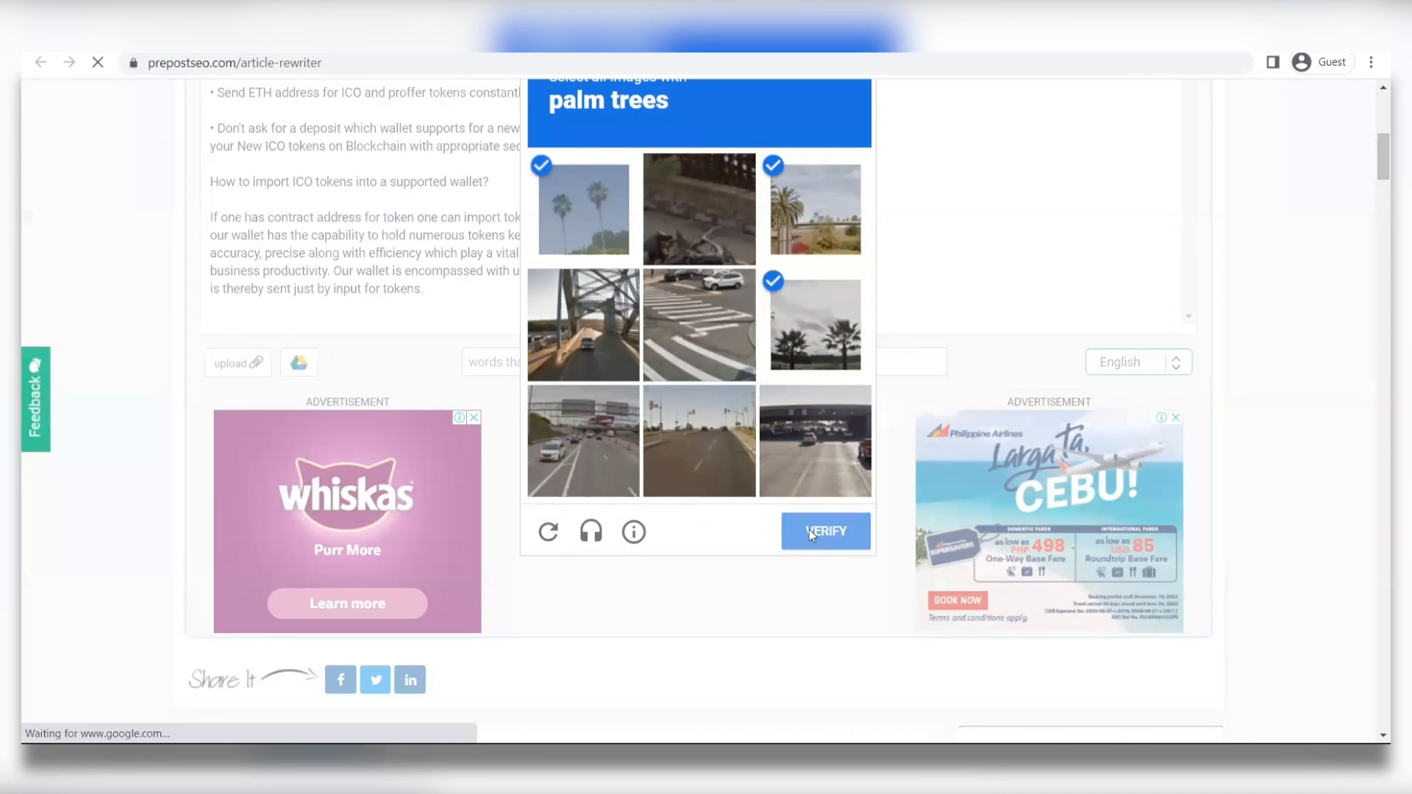
pyautogui.click(824, 531)
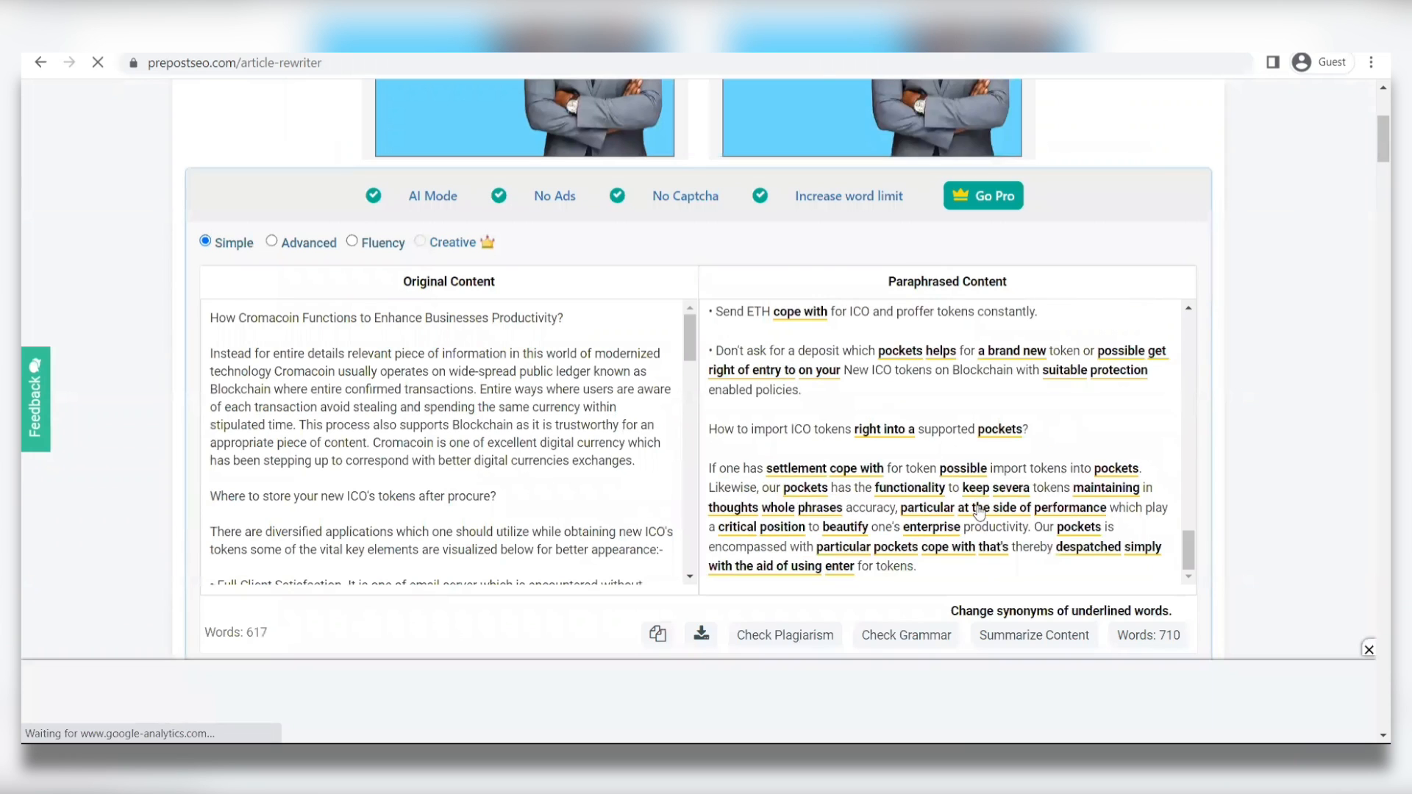
# Review the 710-word paraphrased article with its underlined synonym changes.
pyautogui.scroll(-3)
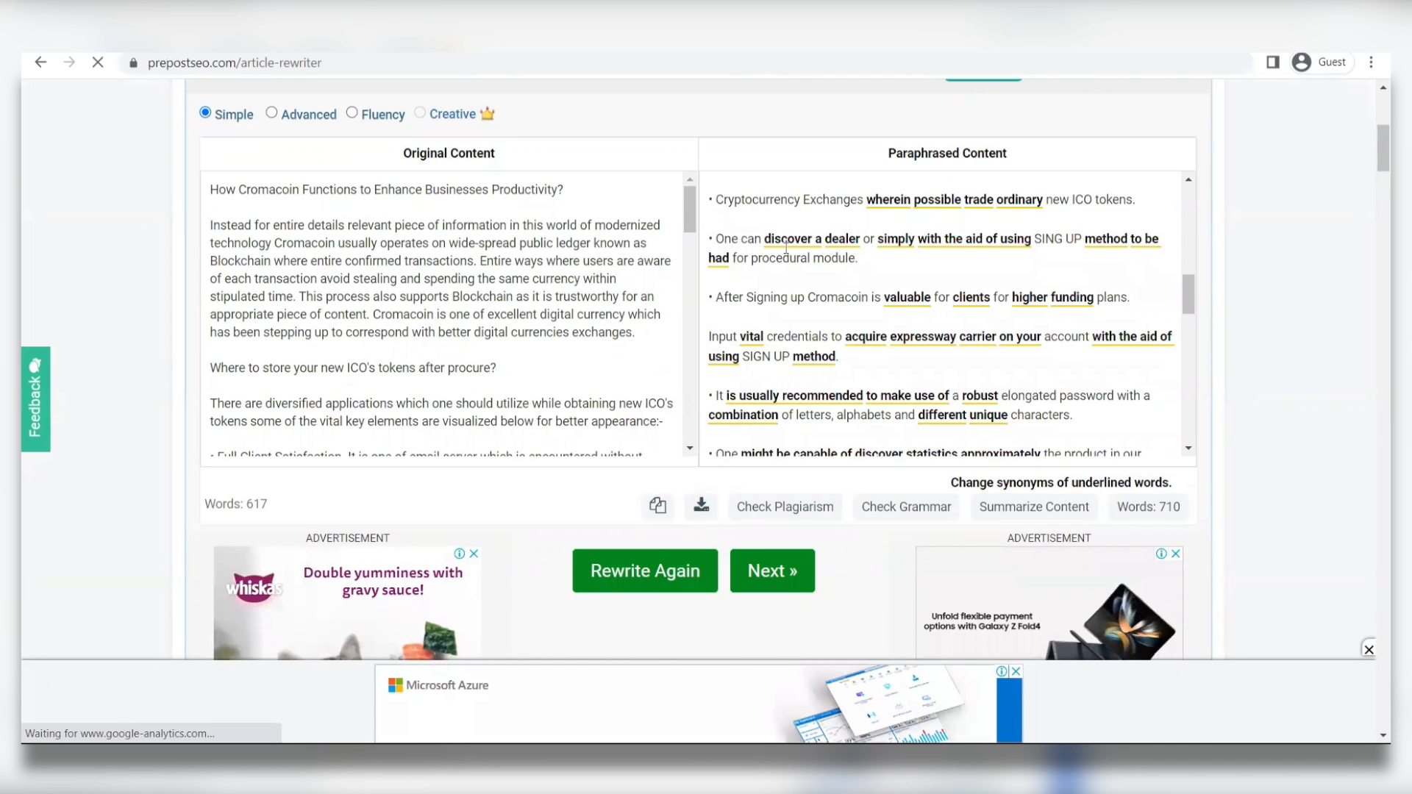
pyautogui.click(644, 571)
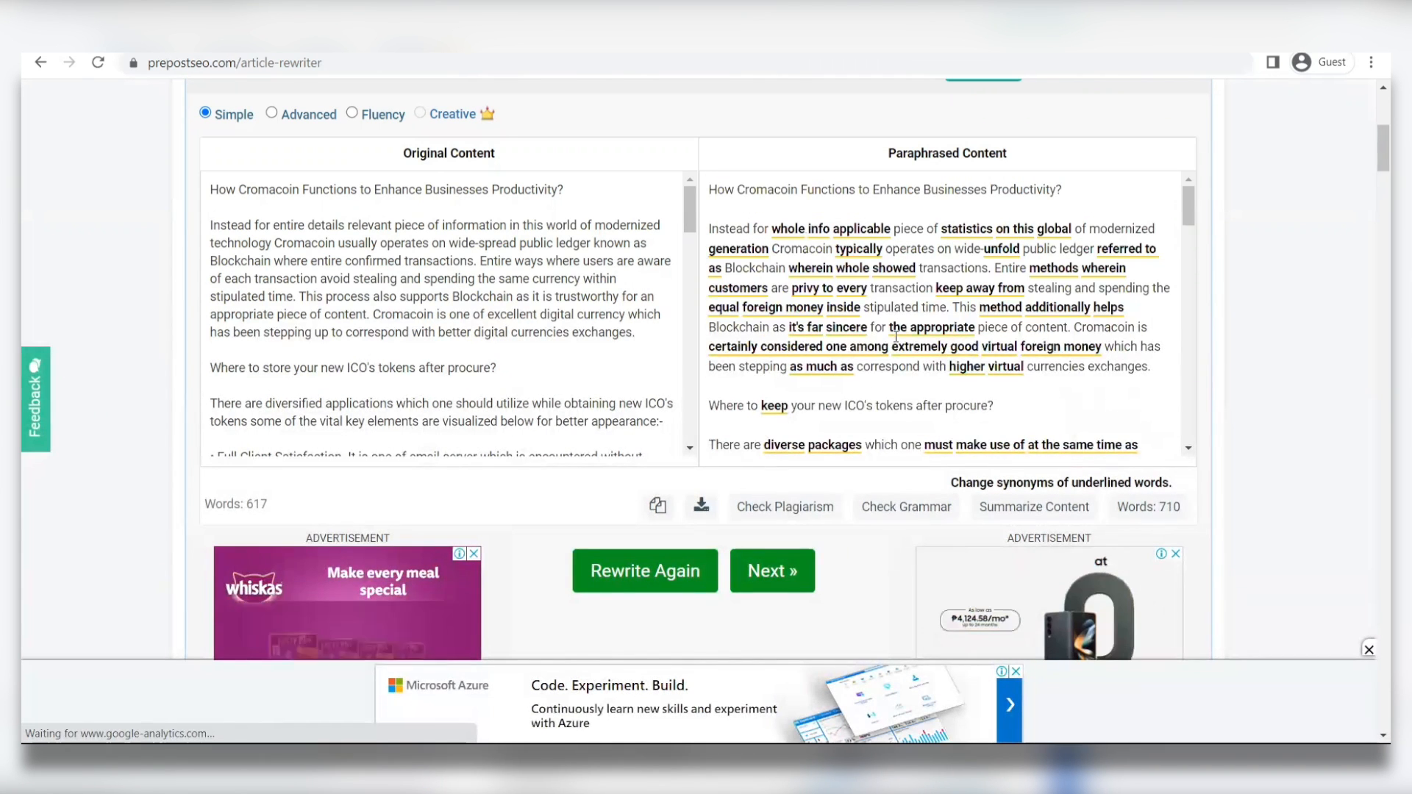
pyautogui.click(782, 506)
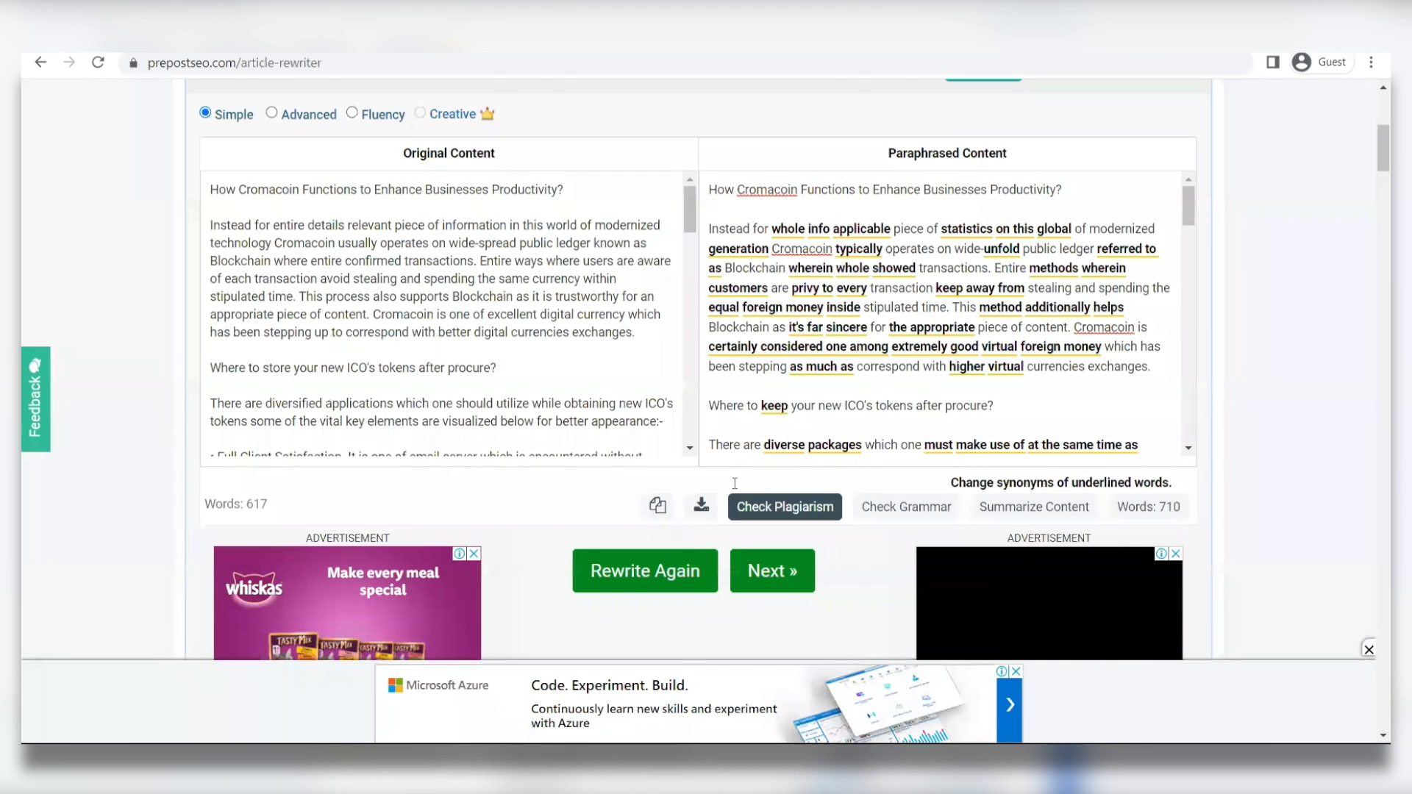
pyautogui.scroll(3)
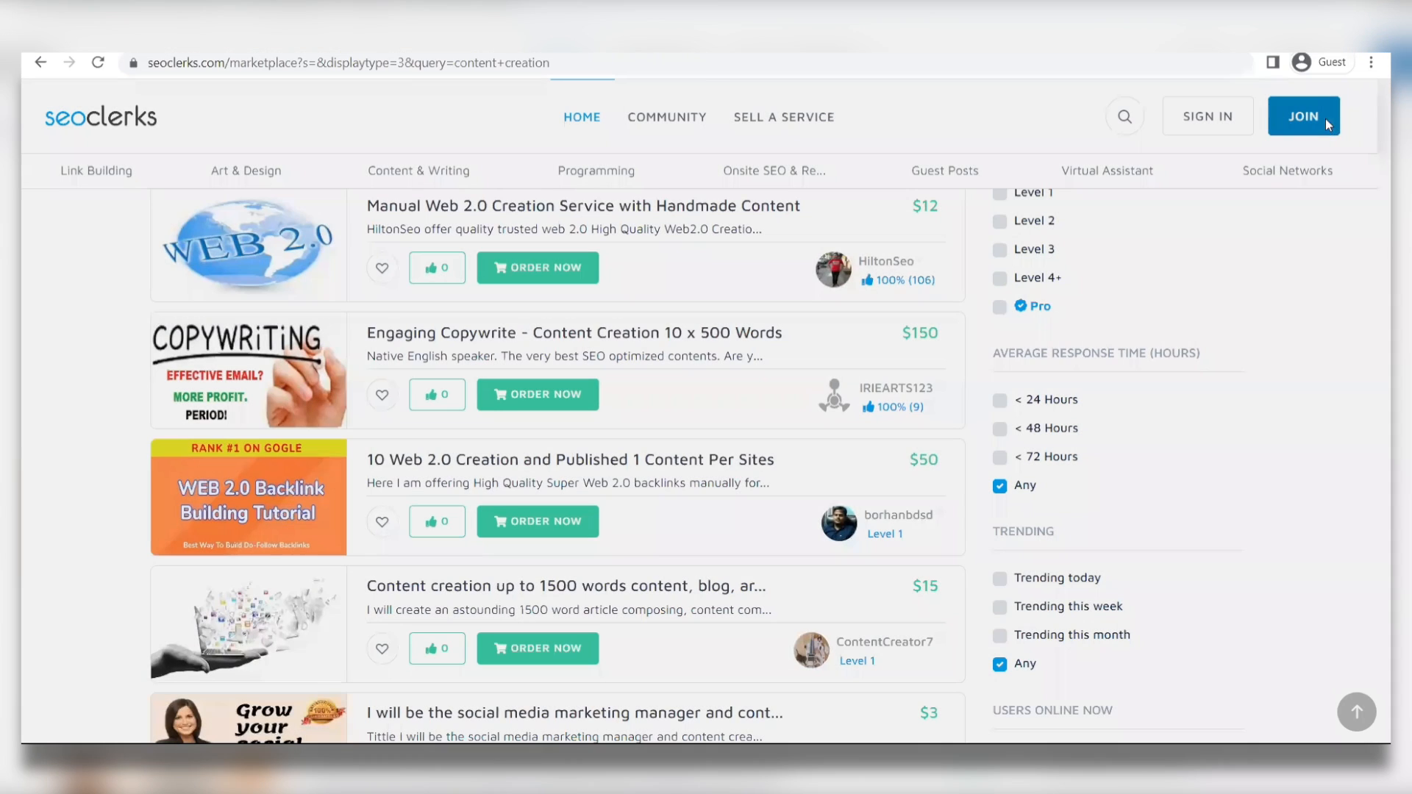
# Start joining SEOClerks, then open and close Konker's sign-up form.
pyautogui.click(1303, 115)
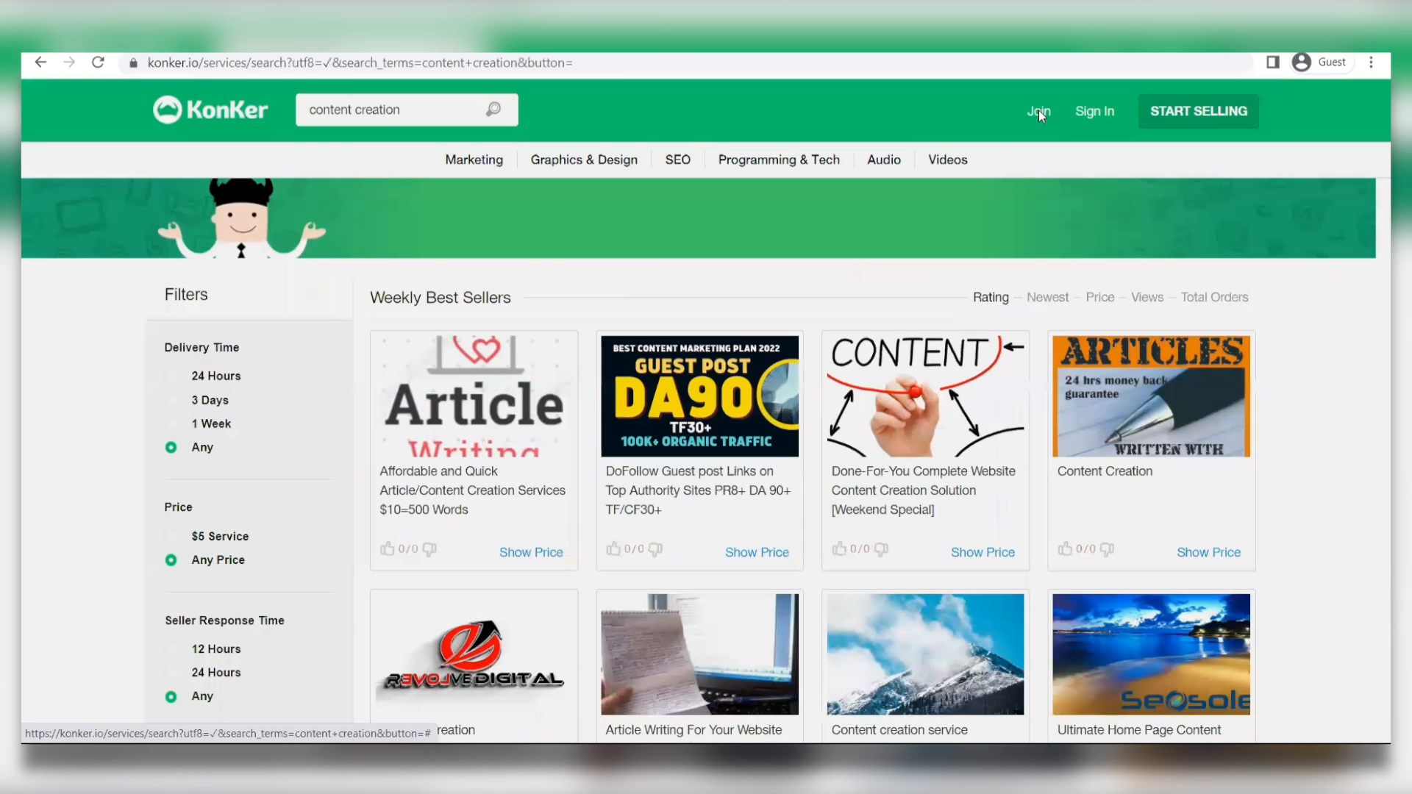
pyautogui.click(1037, 110)
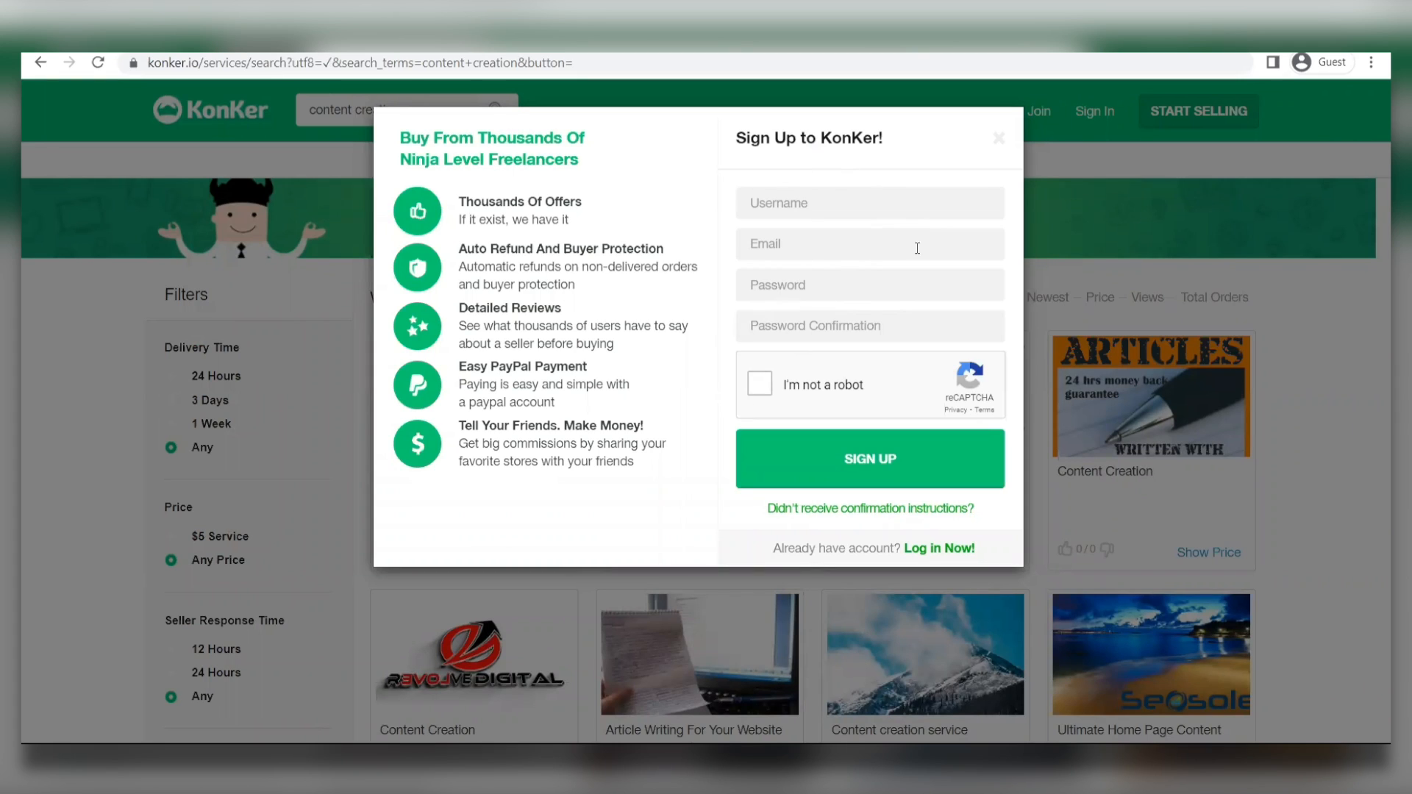
pyautogui.moveTo(791, 475)
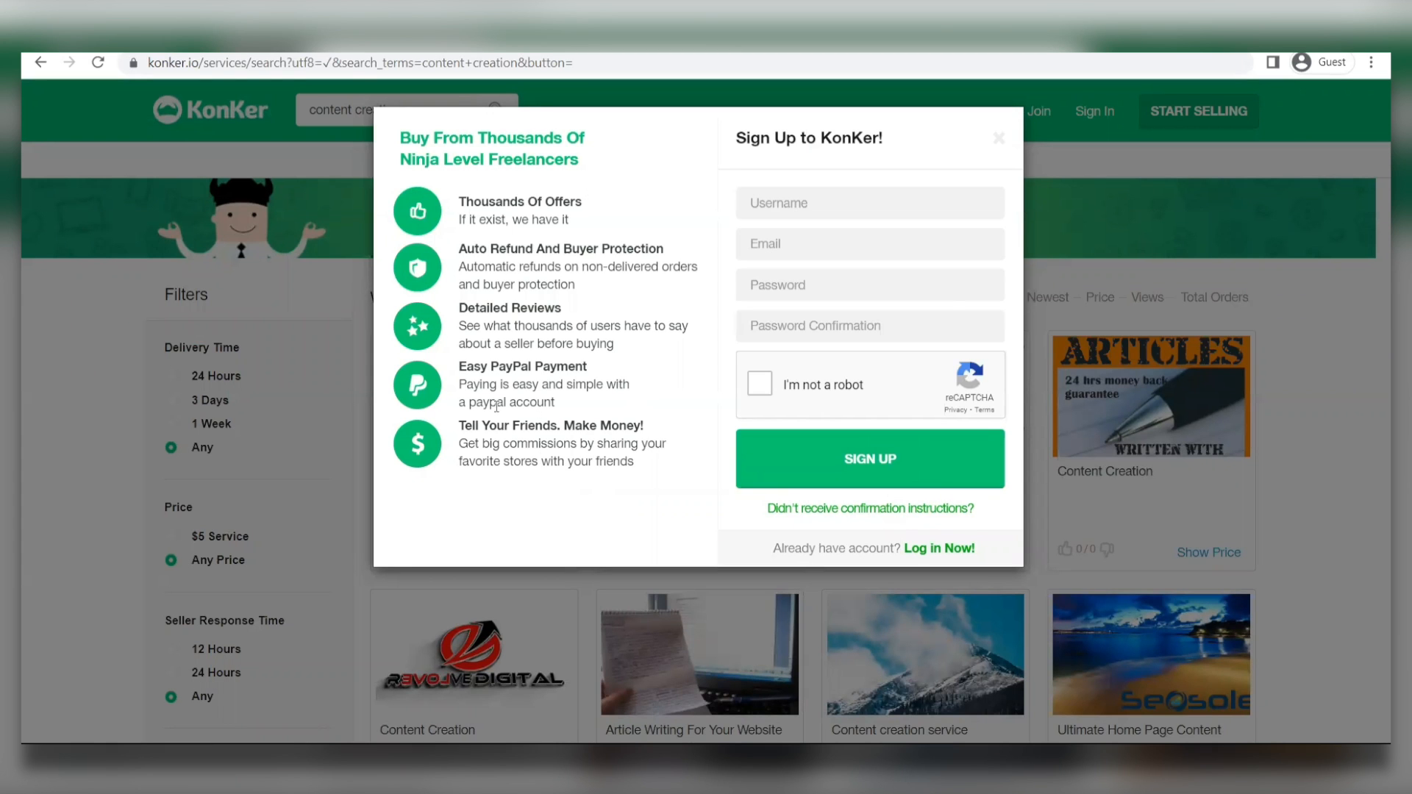
pyautogui.moveTo(997, 150)
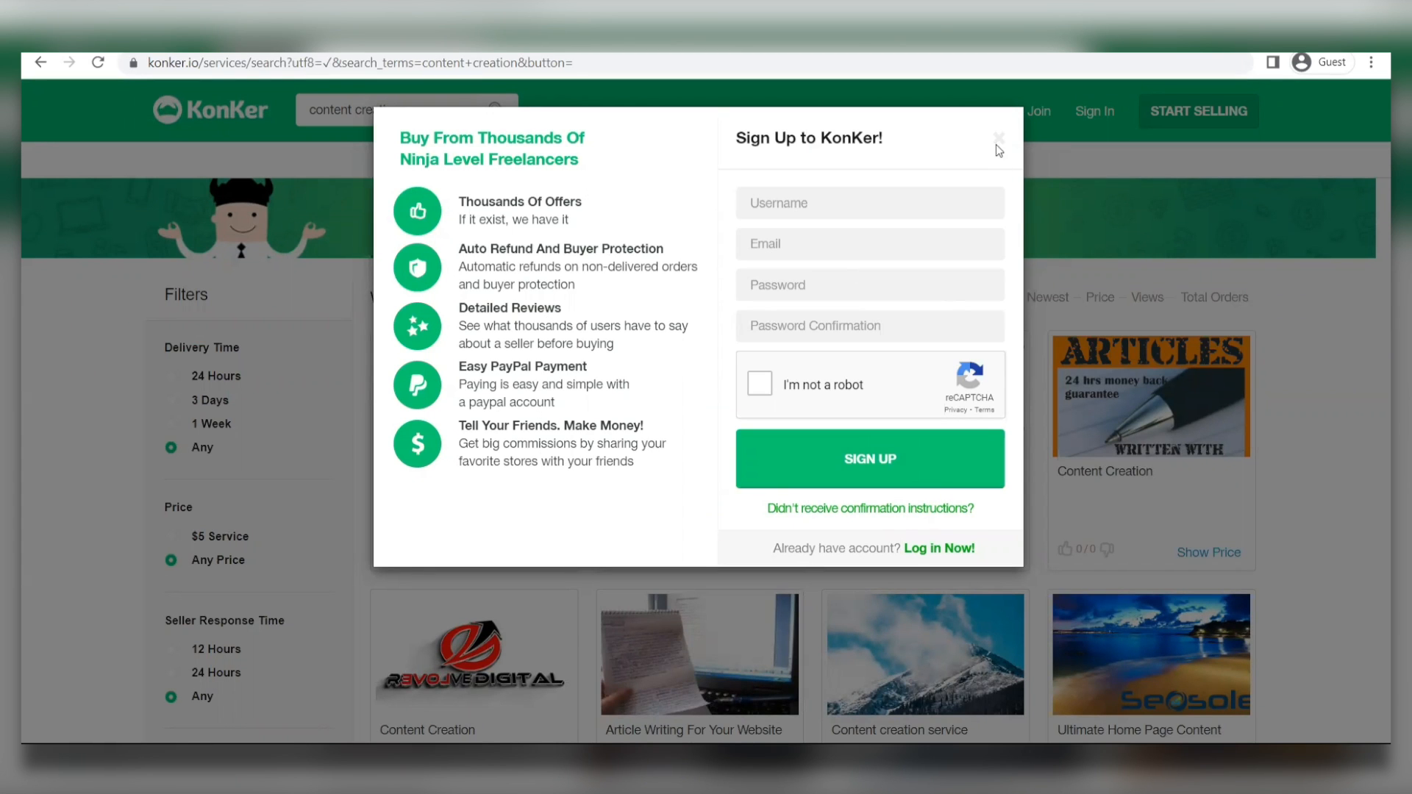
pyautogui.click(997, 138)
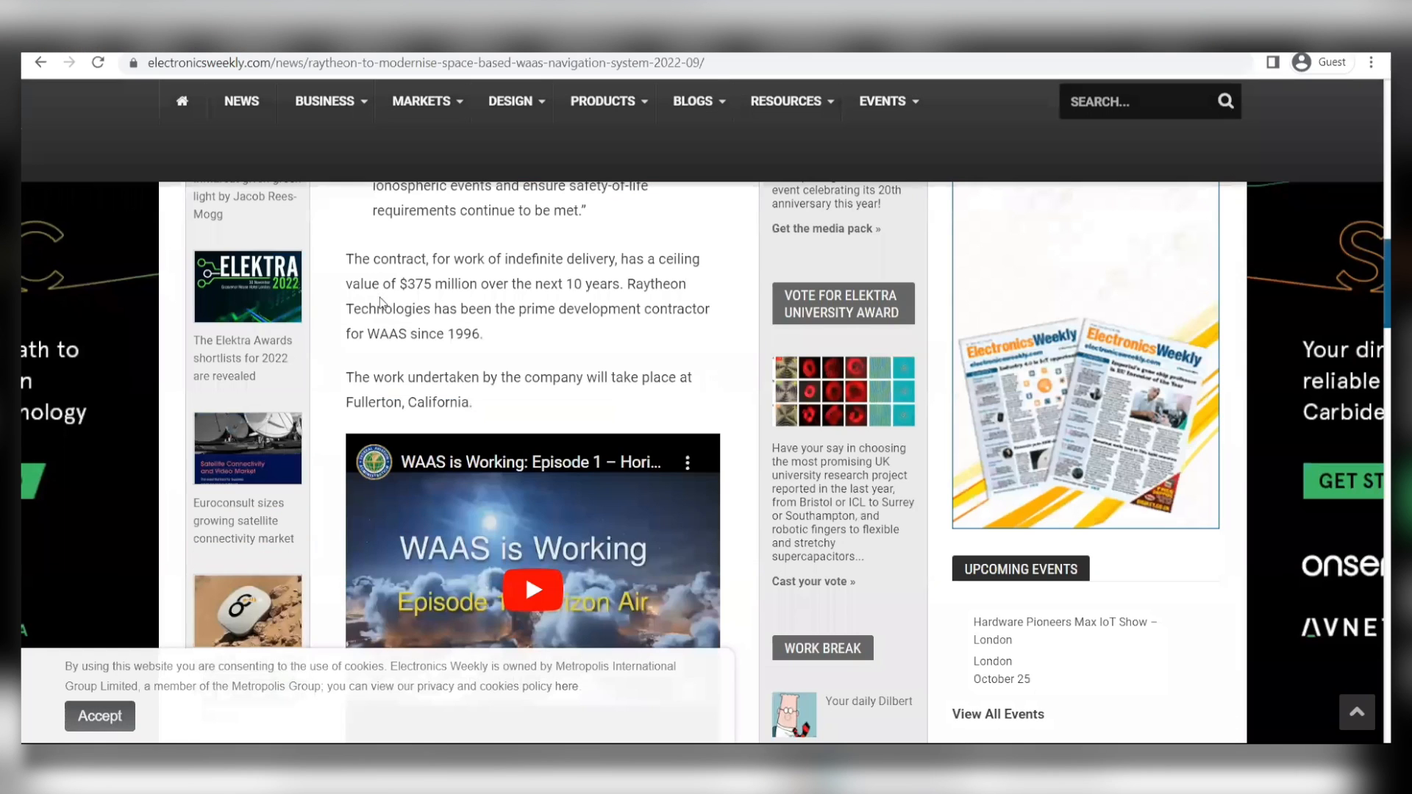
# Scroll back up the EzineArticles Cromacoin article with its text selected.
pyautogui.scroll(3)
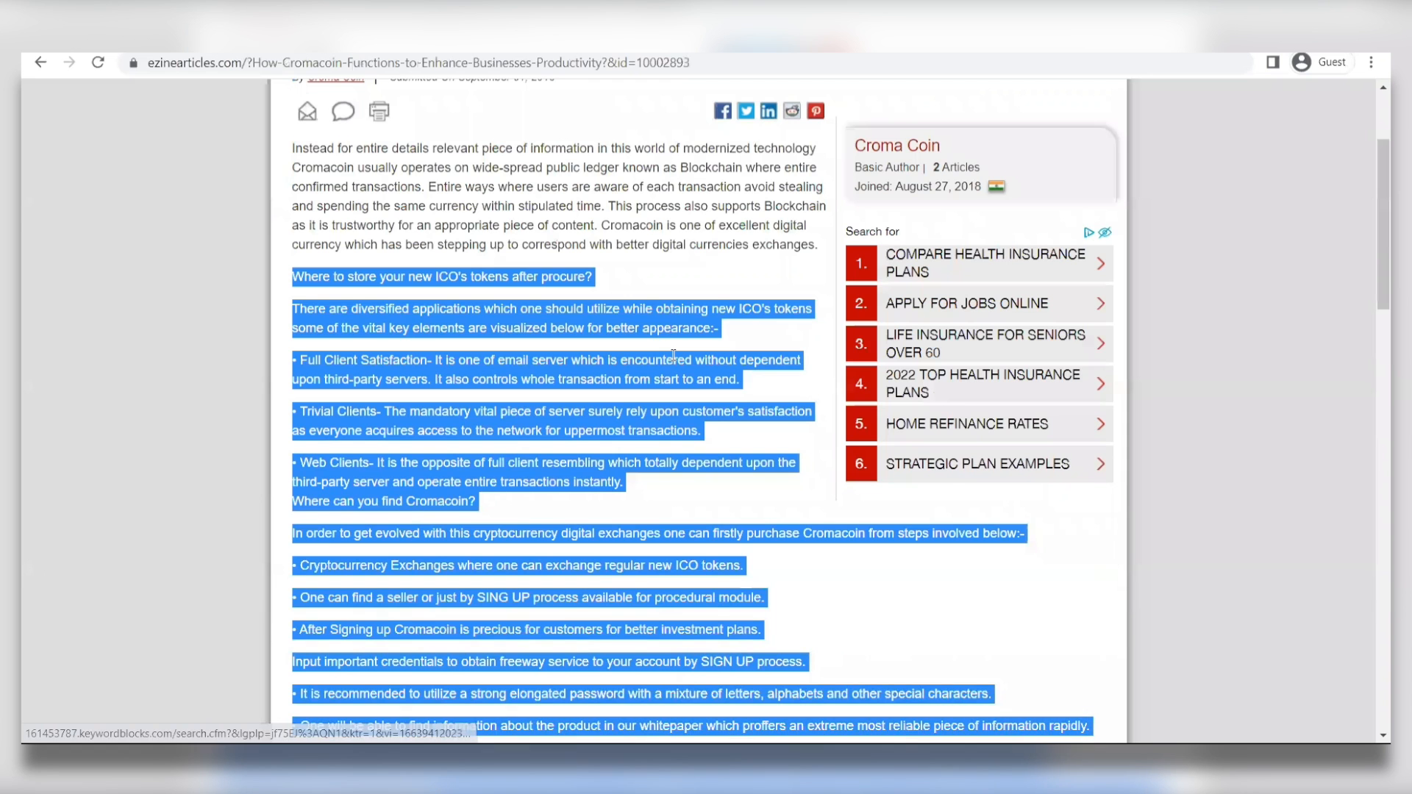
pyautogui.scroll(3)
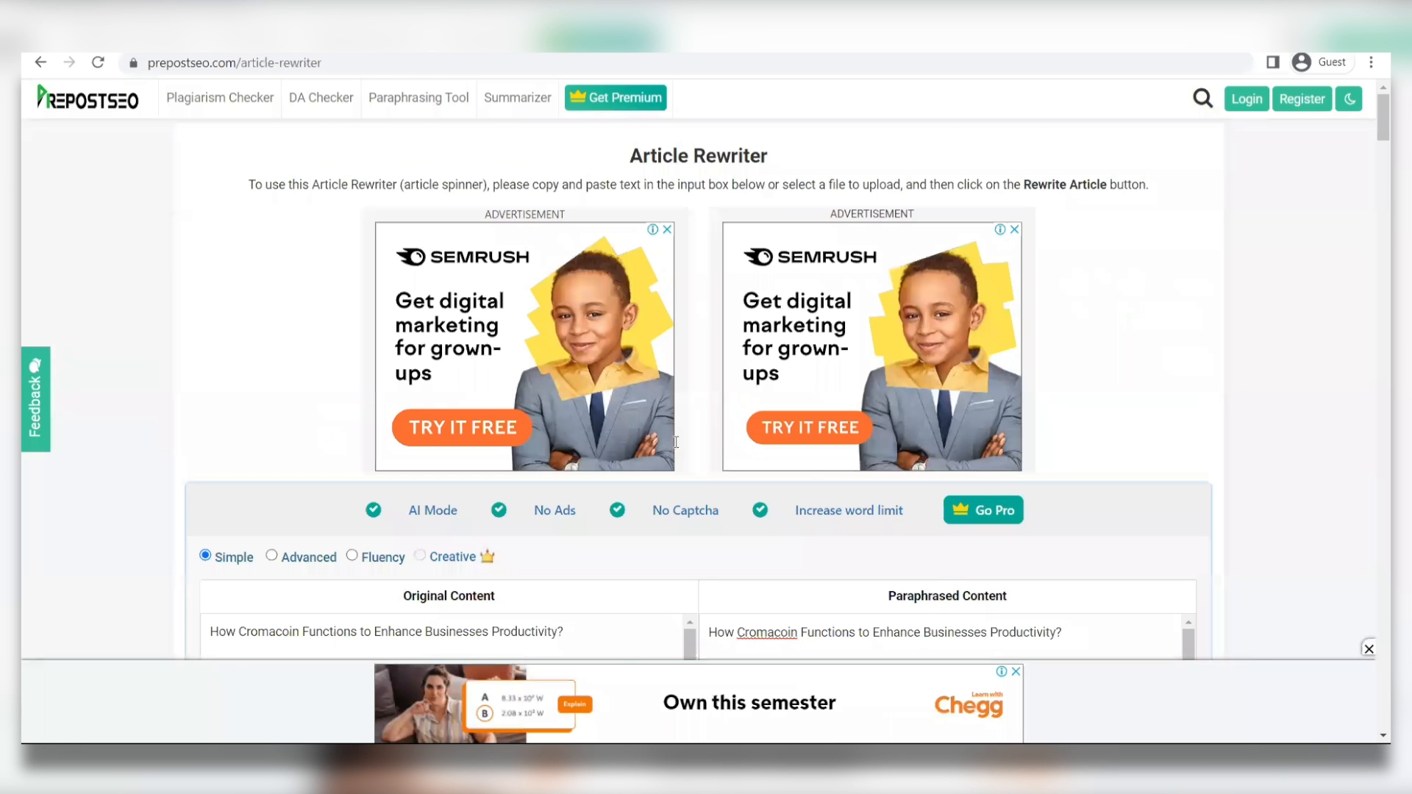
# Send the rewritten Cromacoin article to PrePostSEO's Plagiarism Checker to start scanning.
pyautogui.scroll(-3)
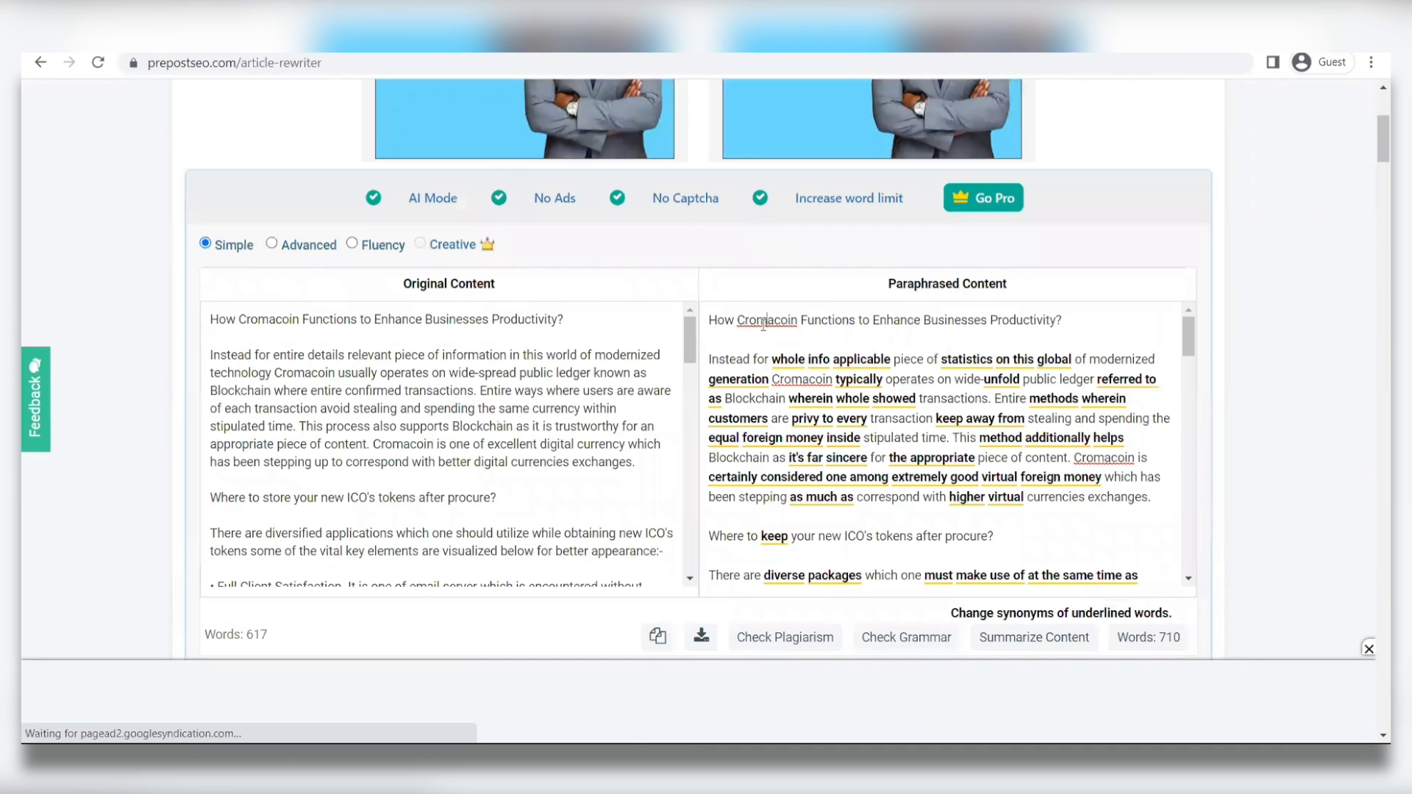
pyautogui.scroll(-3)
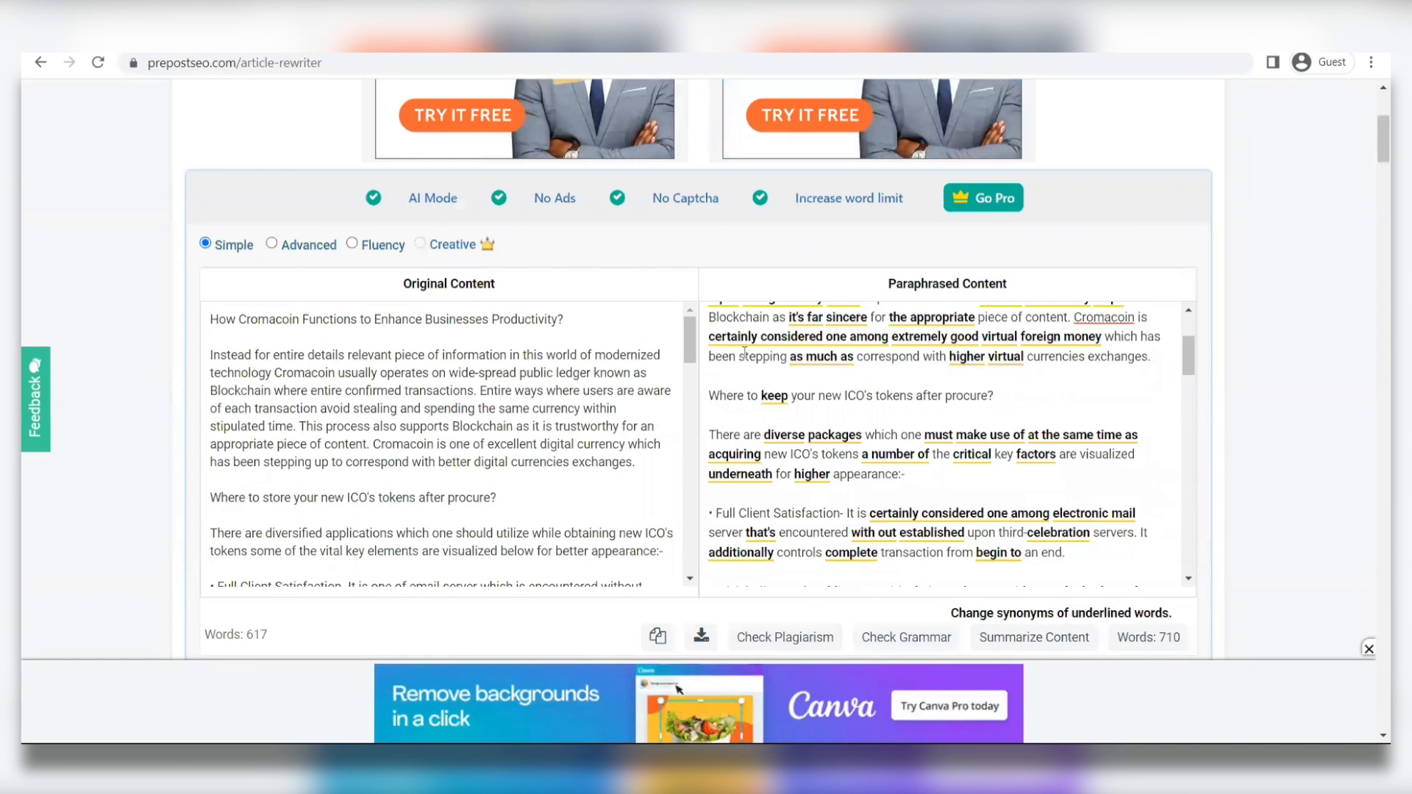
pyautogui.scroll(3)
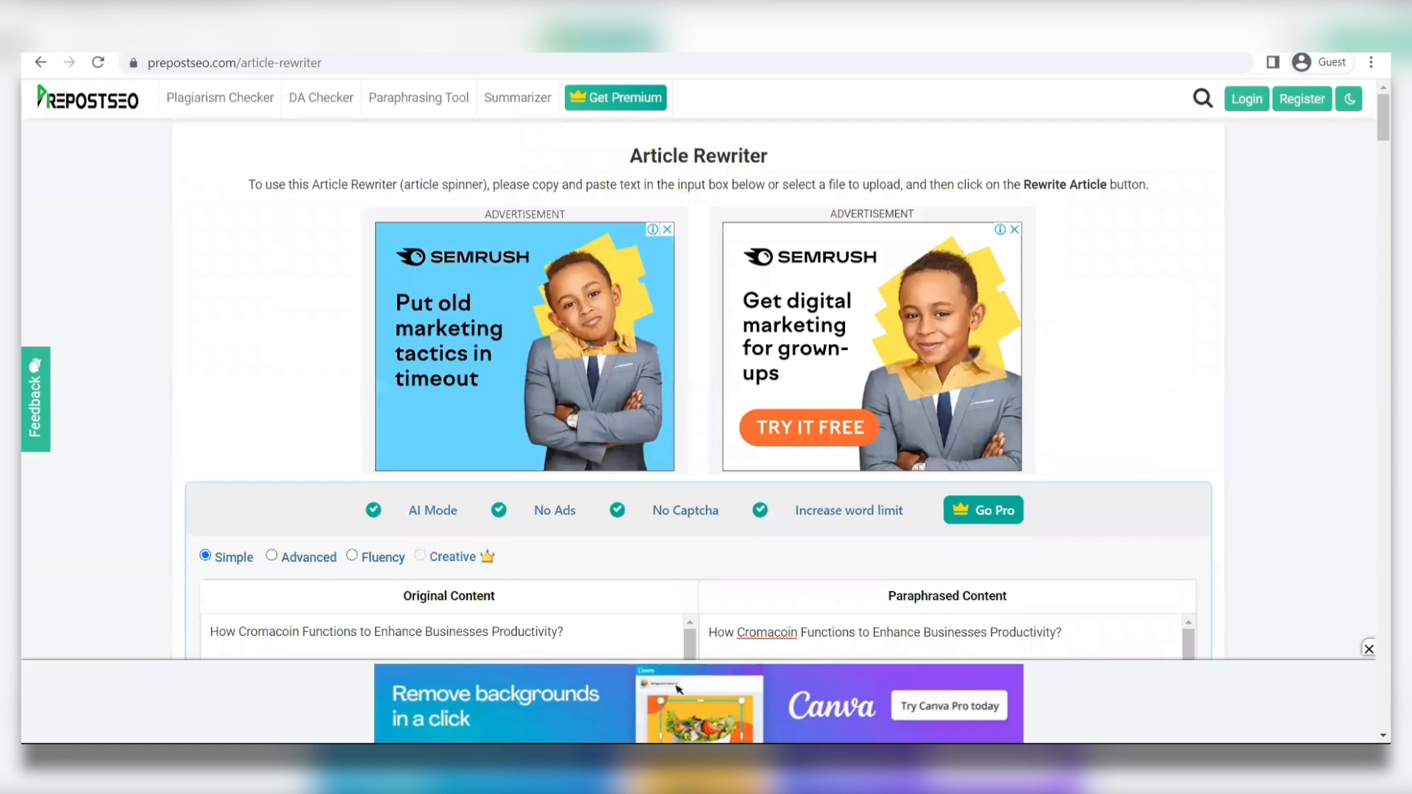
pyautogui.click(219, 97)
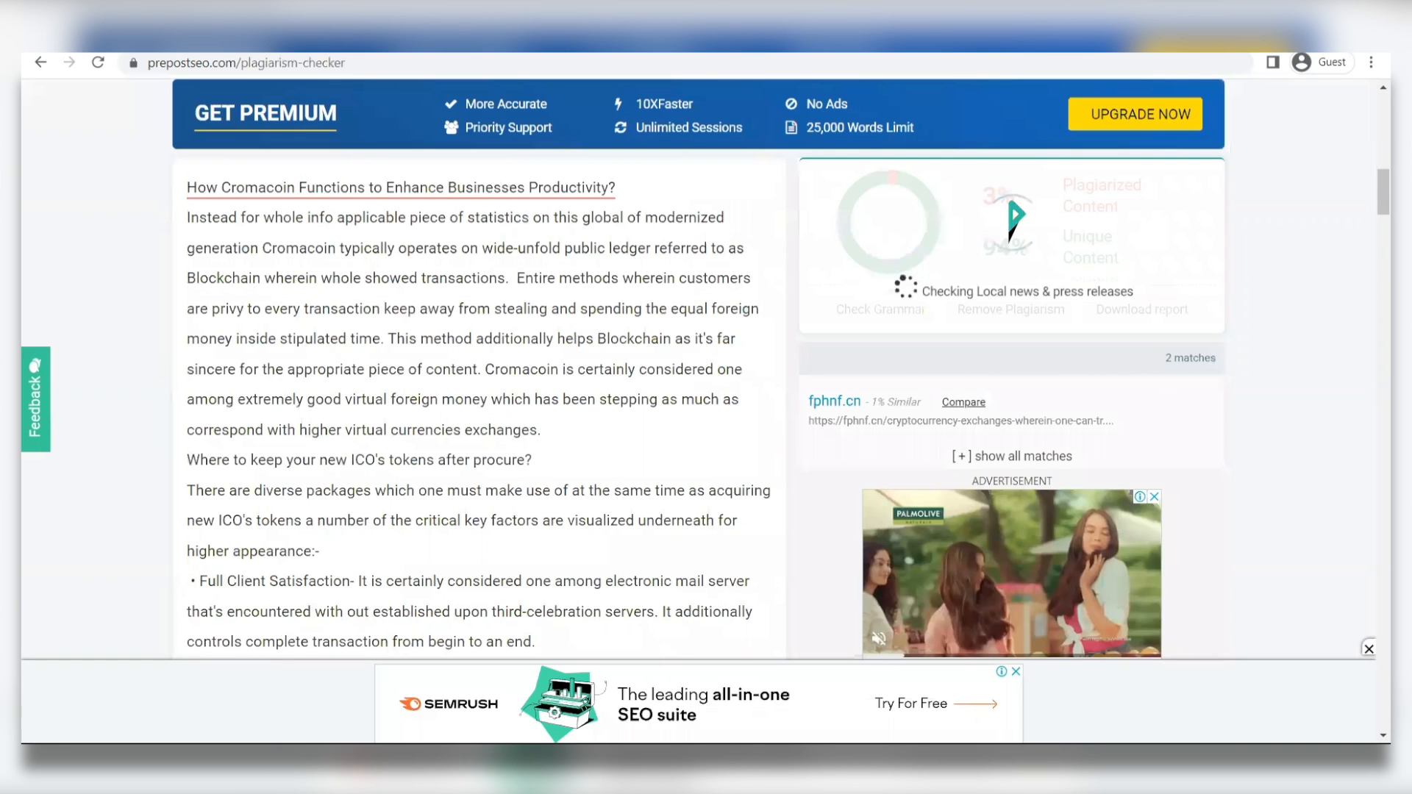